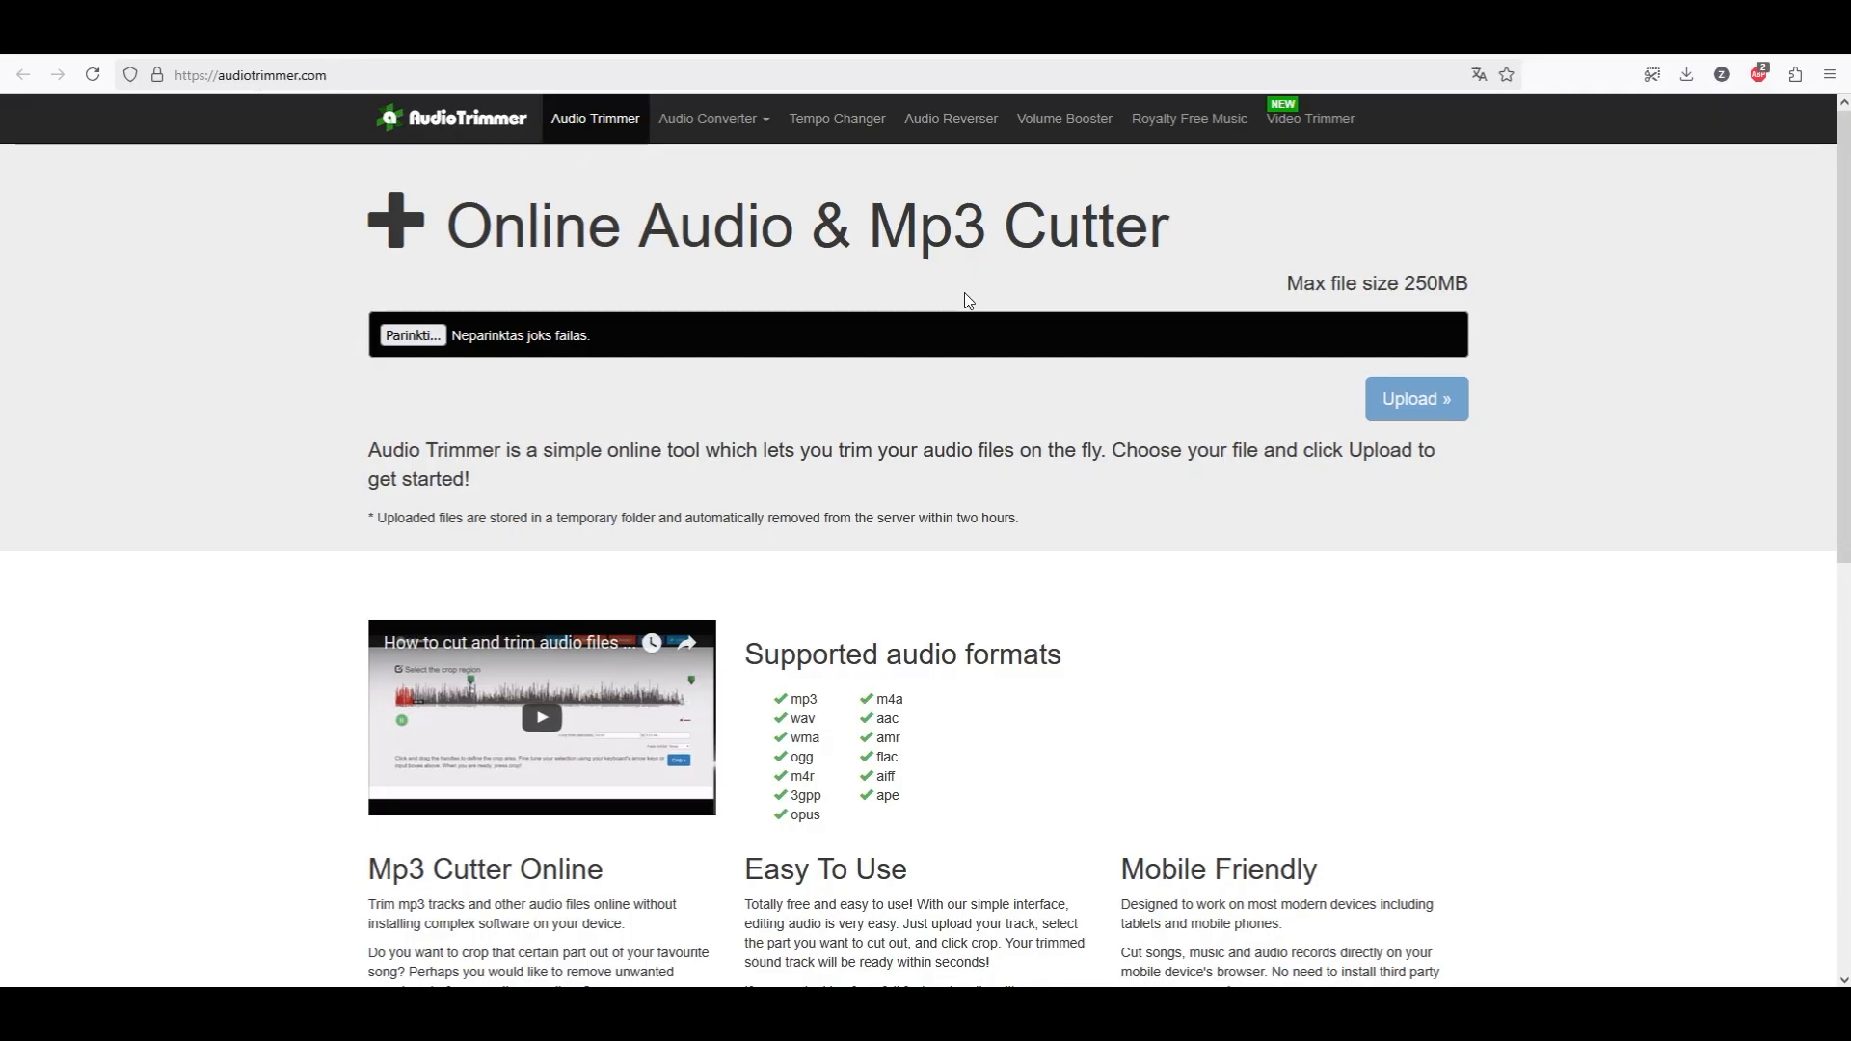
{"action": "mouse_move", "coordinate": [958, 405]}
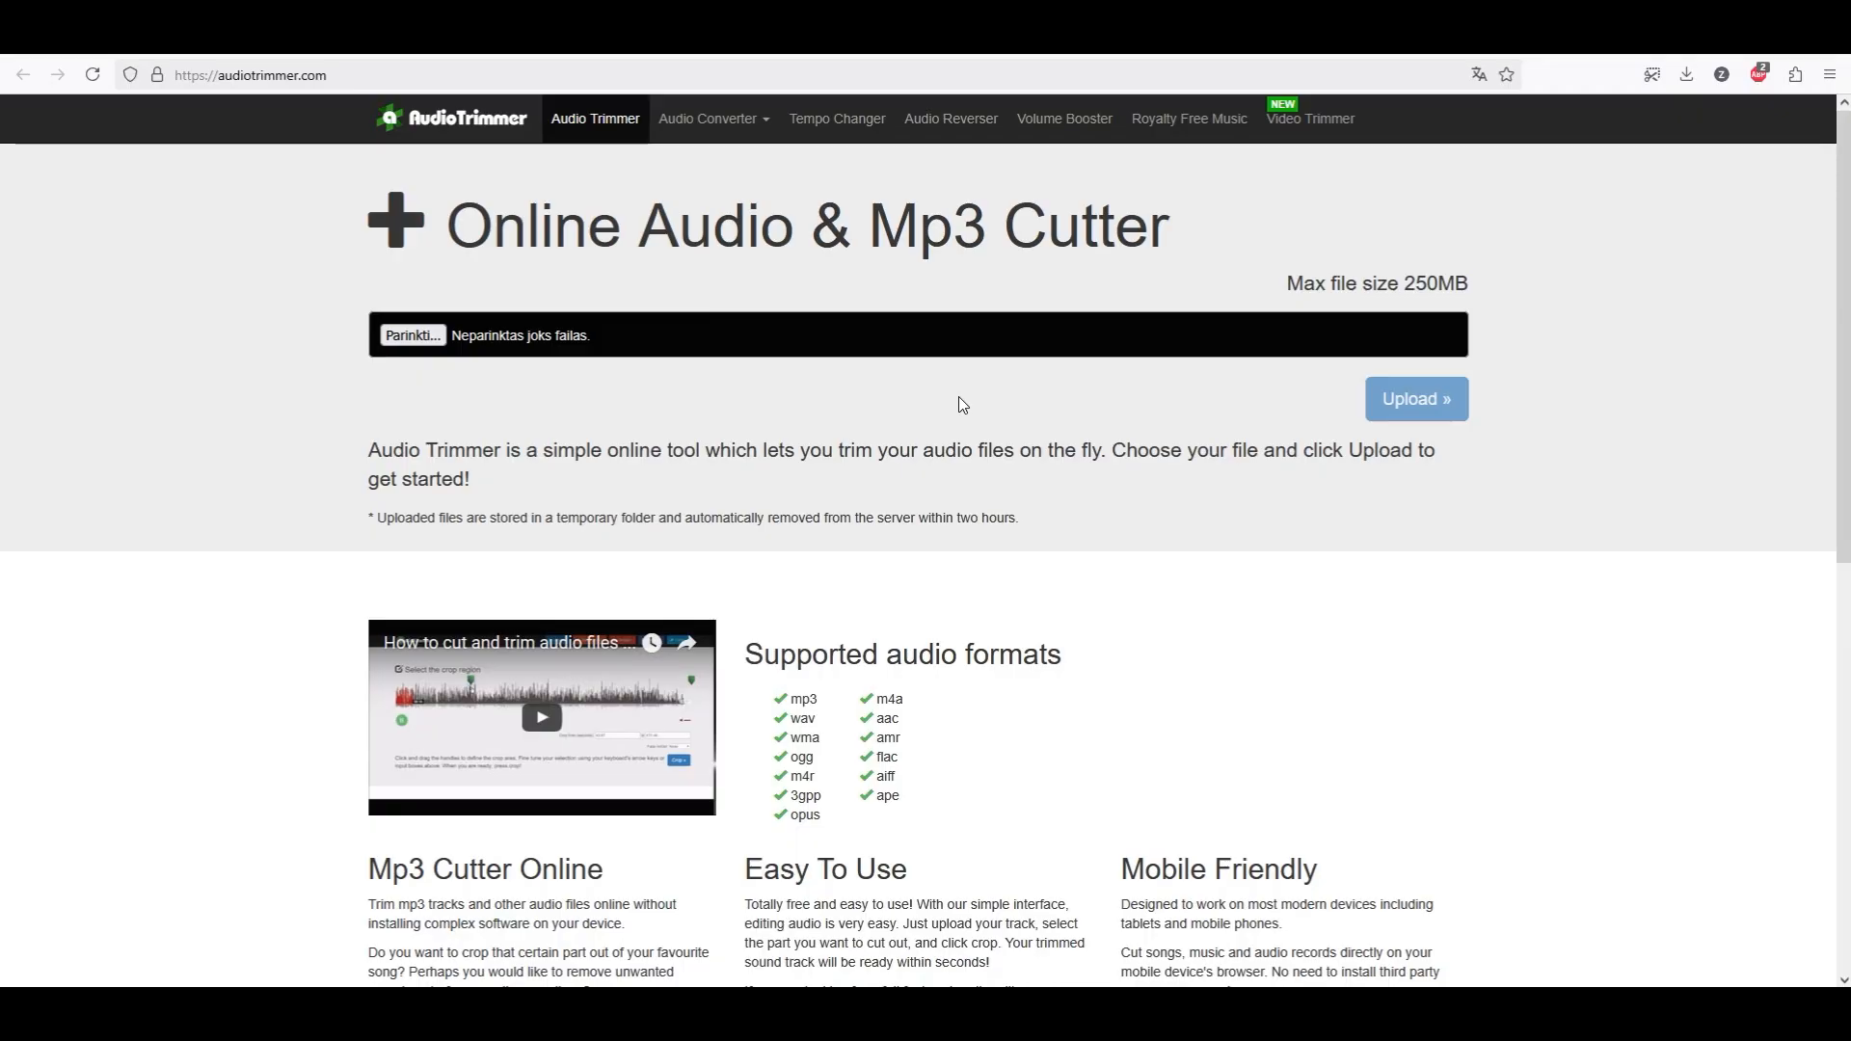
Choose the MP3 file and upload it into the trimming editor.
{"action": "scroll", "scroll_direction": "down", "scroll_amount": 3}
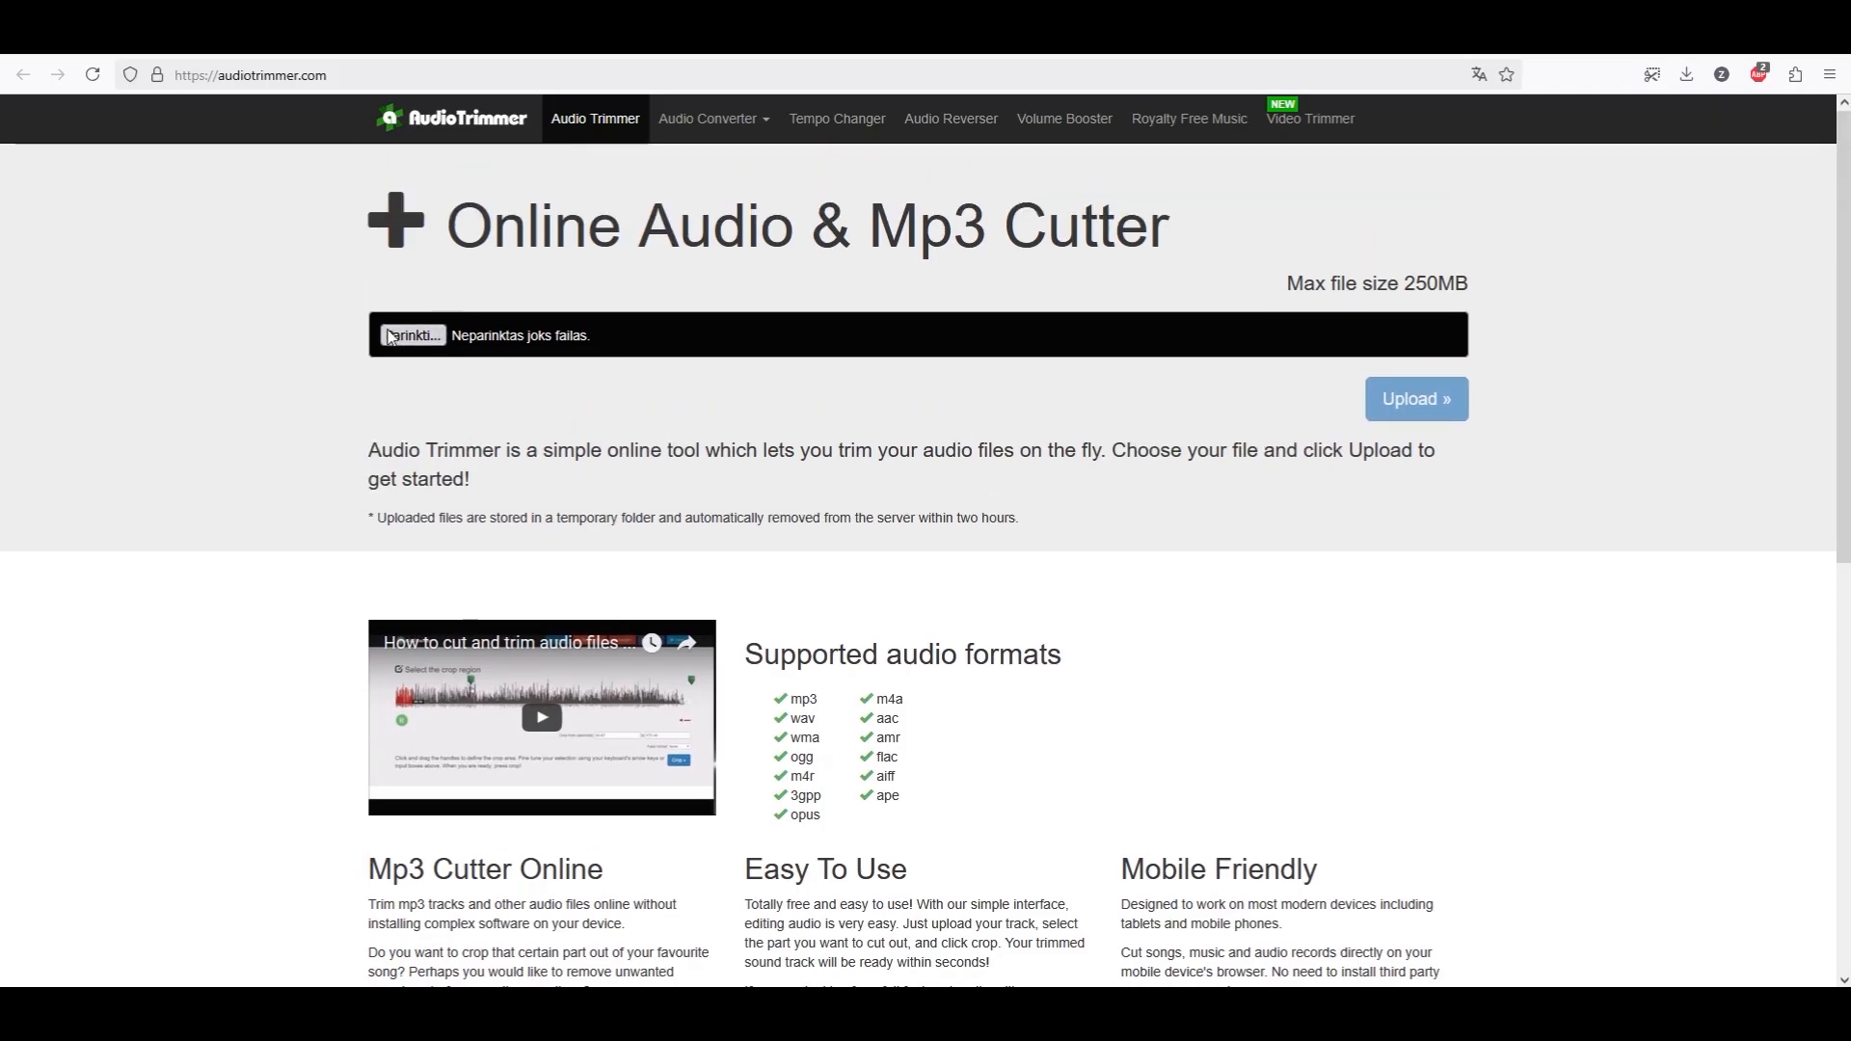
{"action": "left_click", "coordinate": [411, 336]}
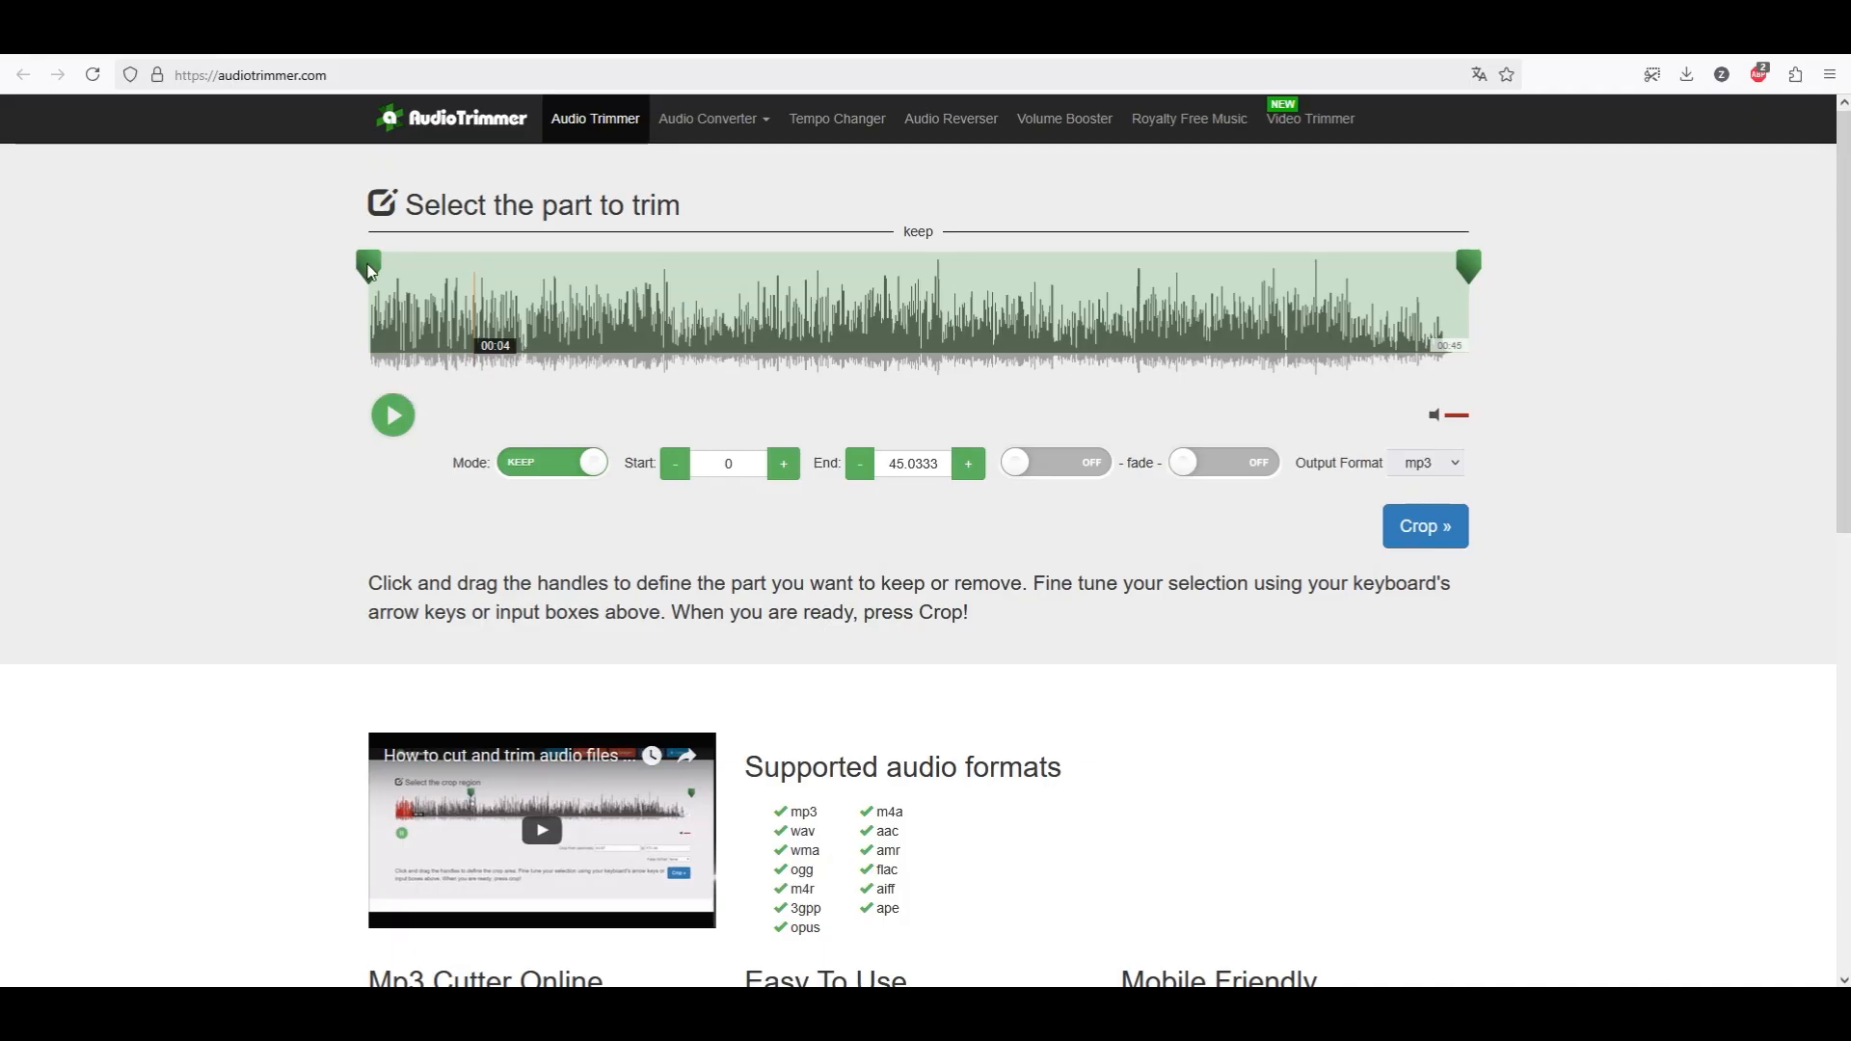
Keep 13.08 s to 31.8 s and preview the kept stretch.
{"action": "left_click_drag", "start_coordinate": [369, 266], "coordinate": [683, 266]}
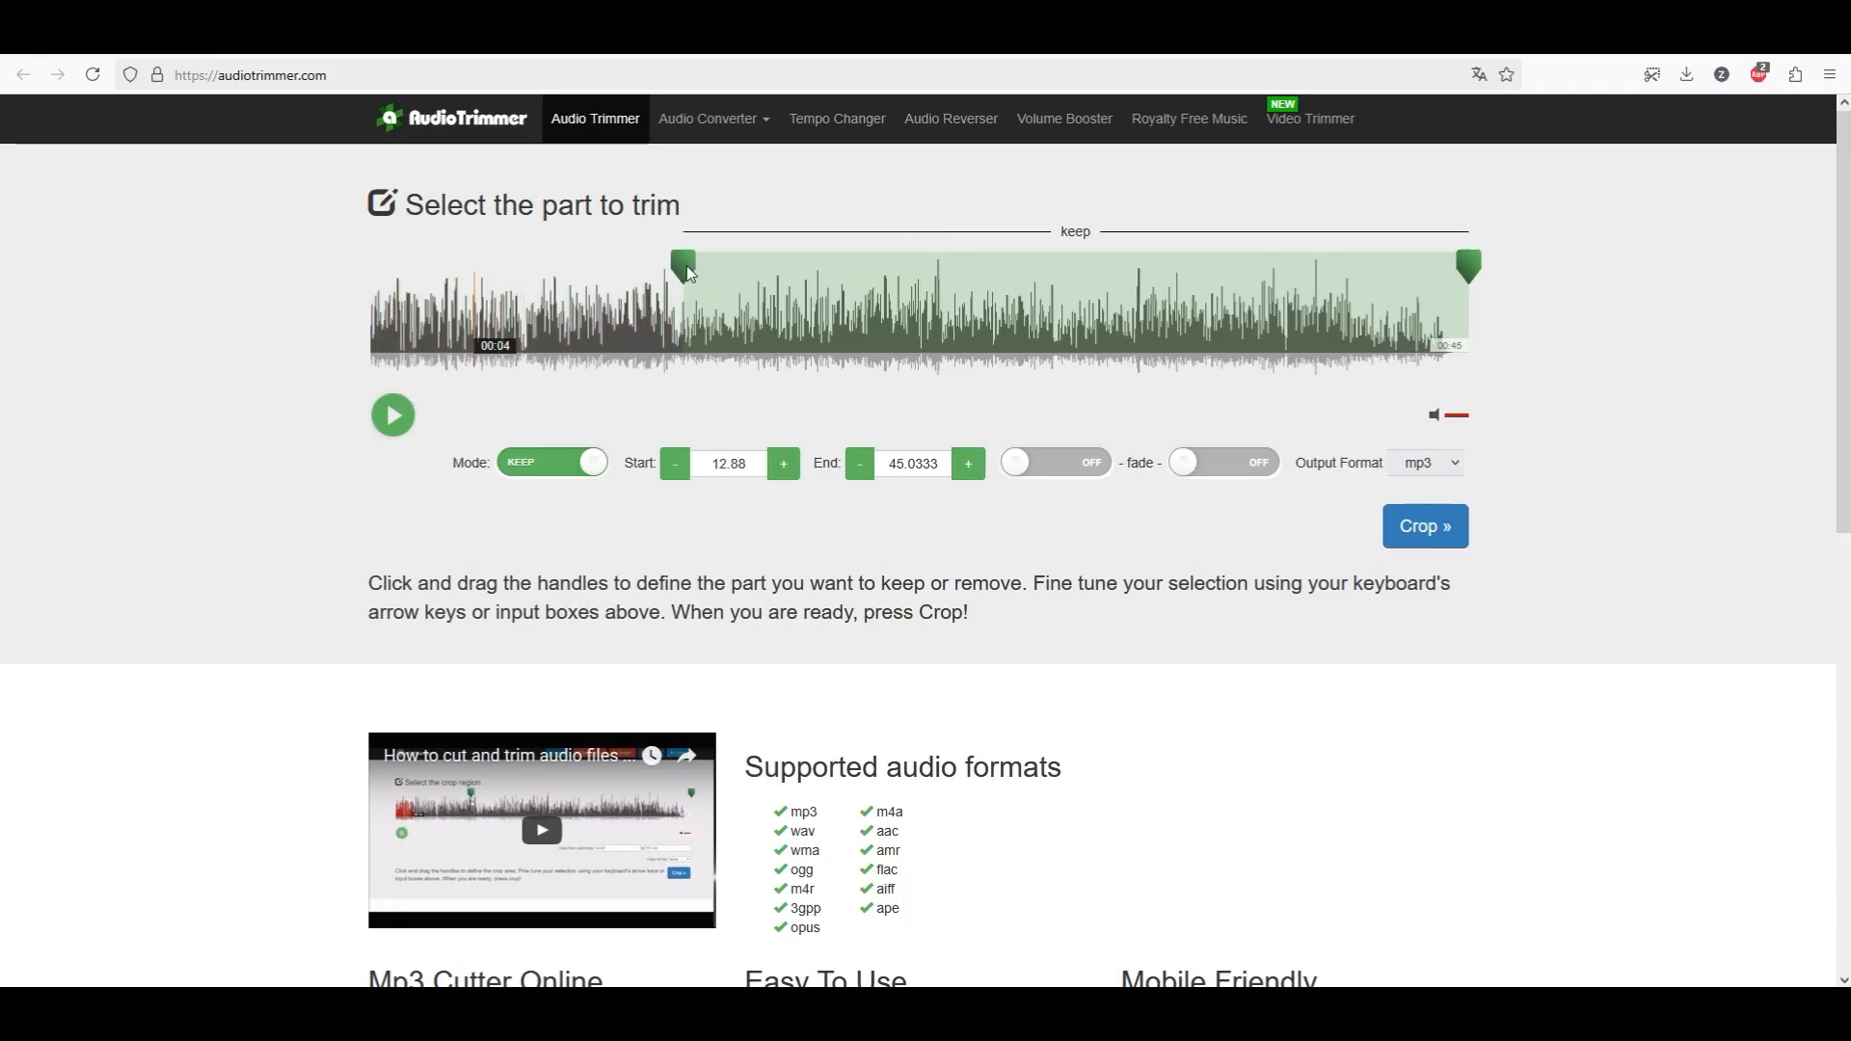
{"action": "left_click_drag", "start_coordinate": [1466, 266], "coordinate": [1414, 266]}
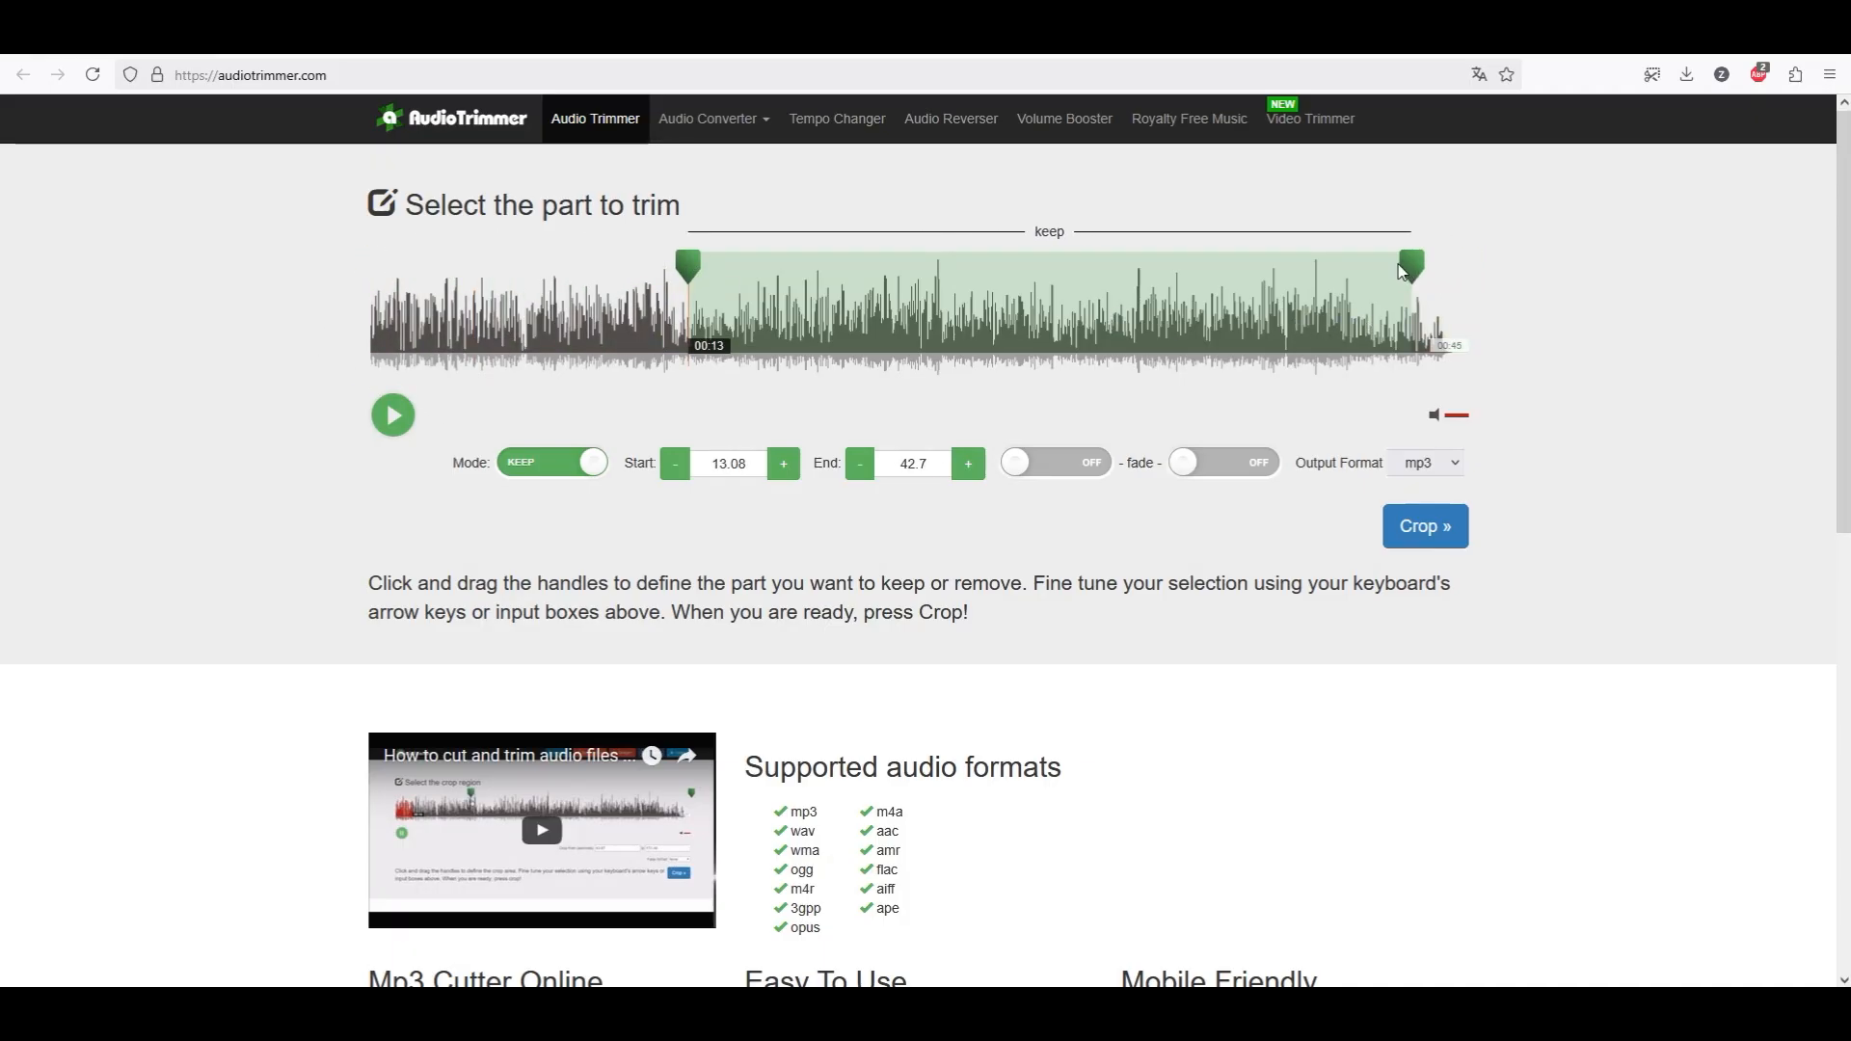
{"action": "left_click_drag", "start_coordinate": [1413, 265], "coordinate": [1139, 264]}
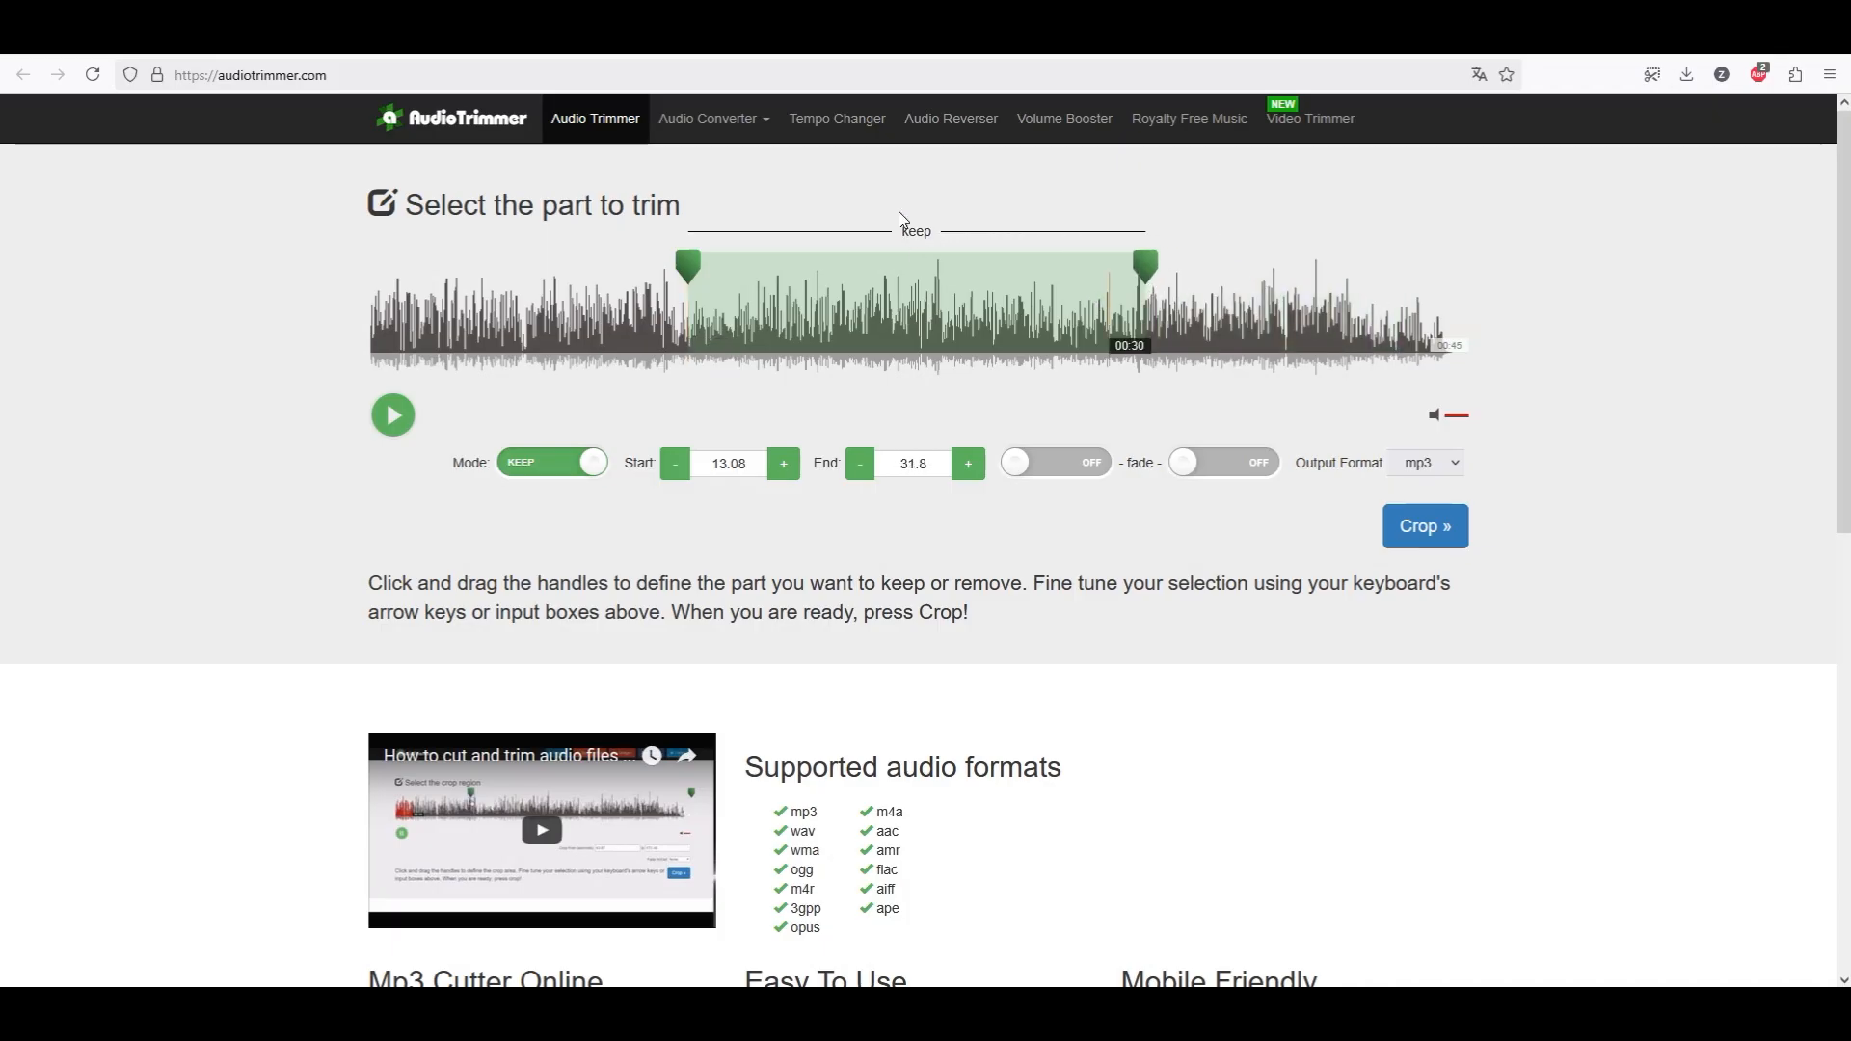
{"action": "mouse_move", "coordinate": [919, 289]}
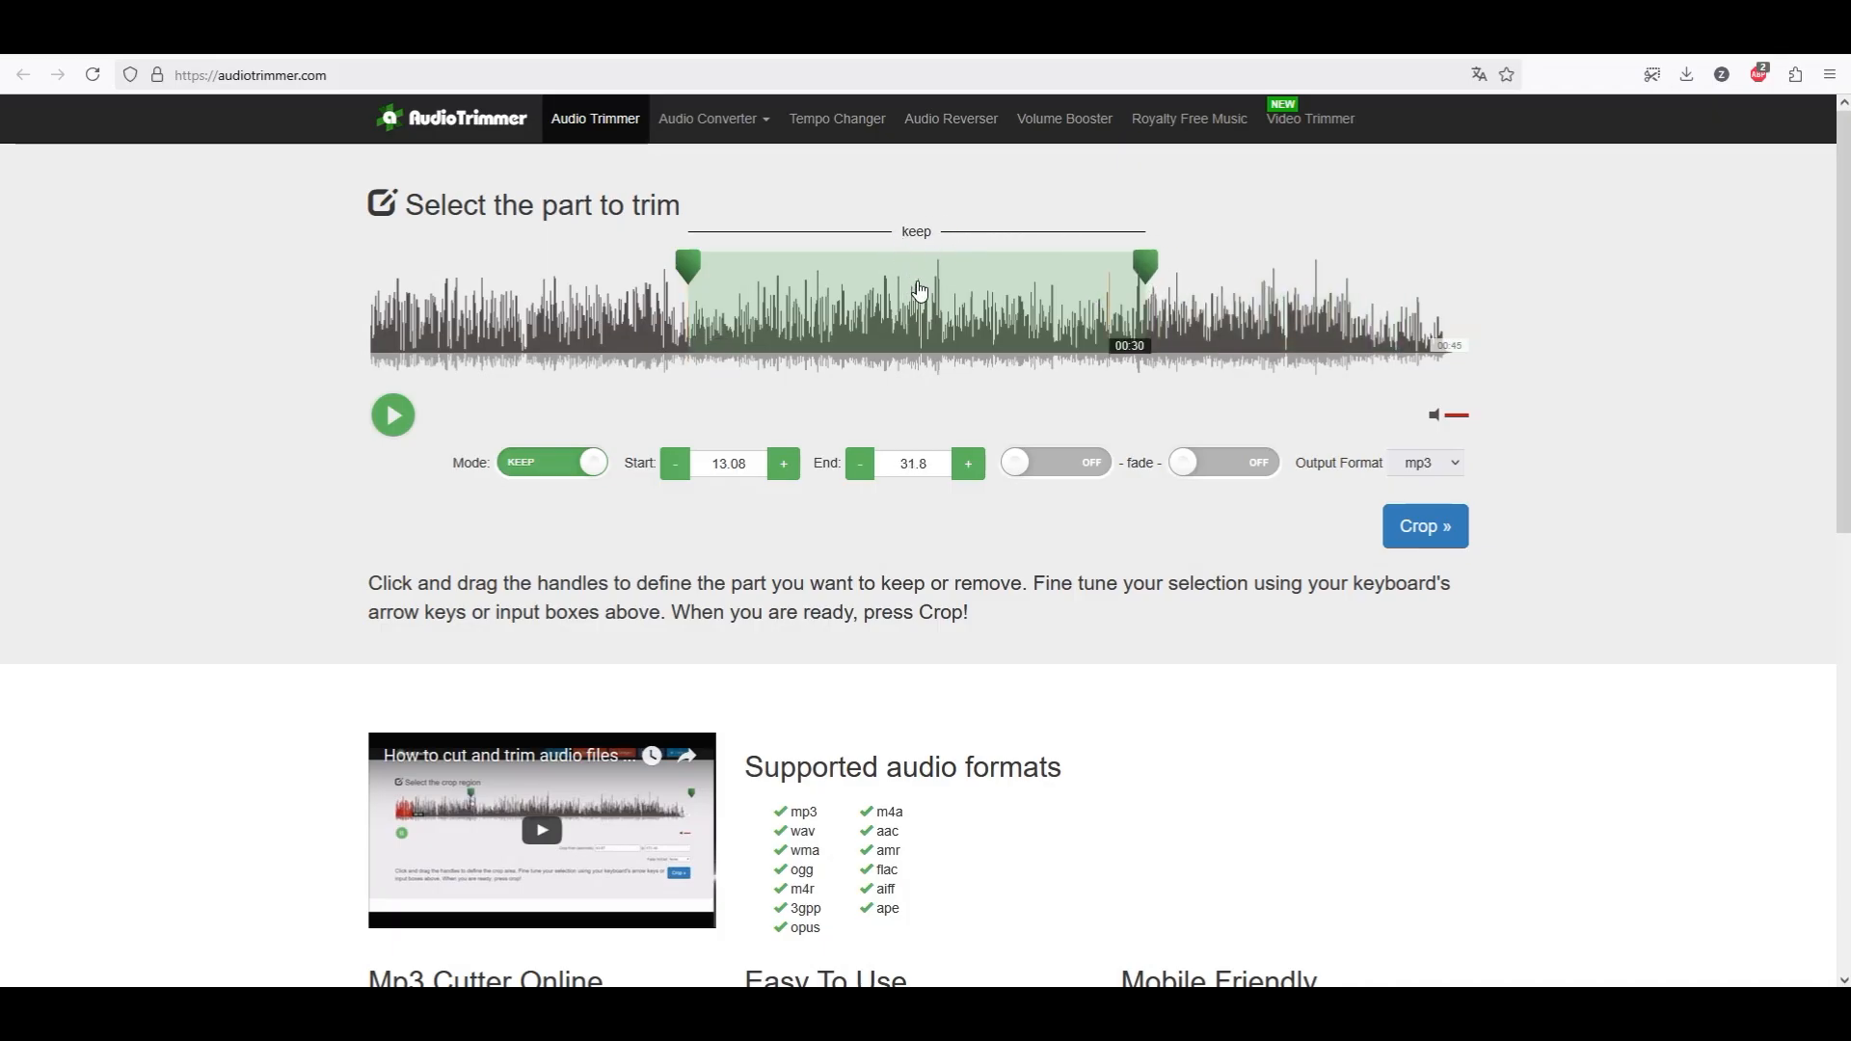
{"action": "left_click", "coordinate": [391, 414]}
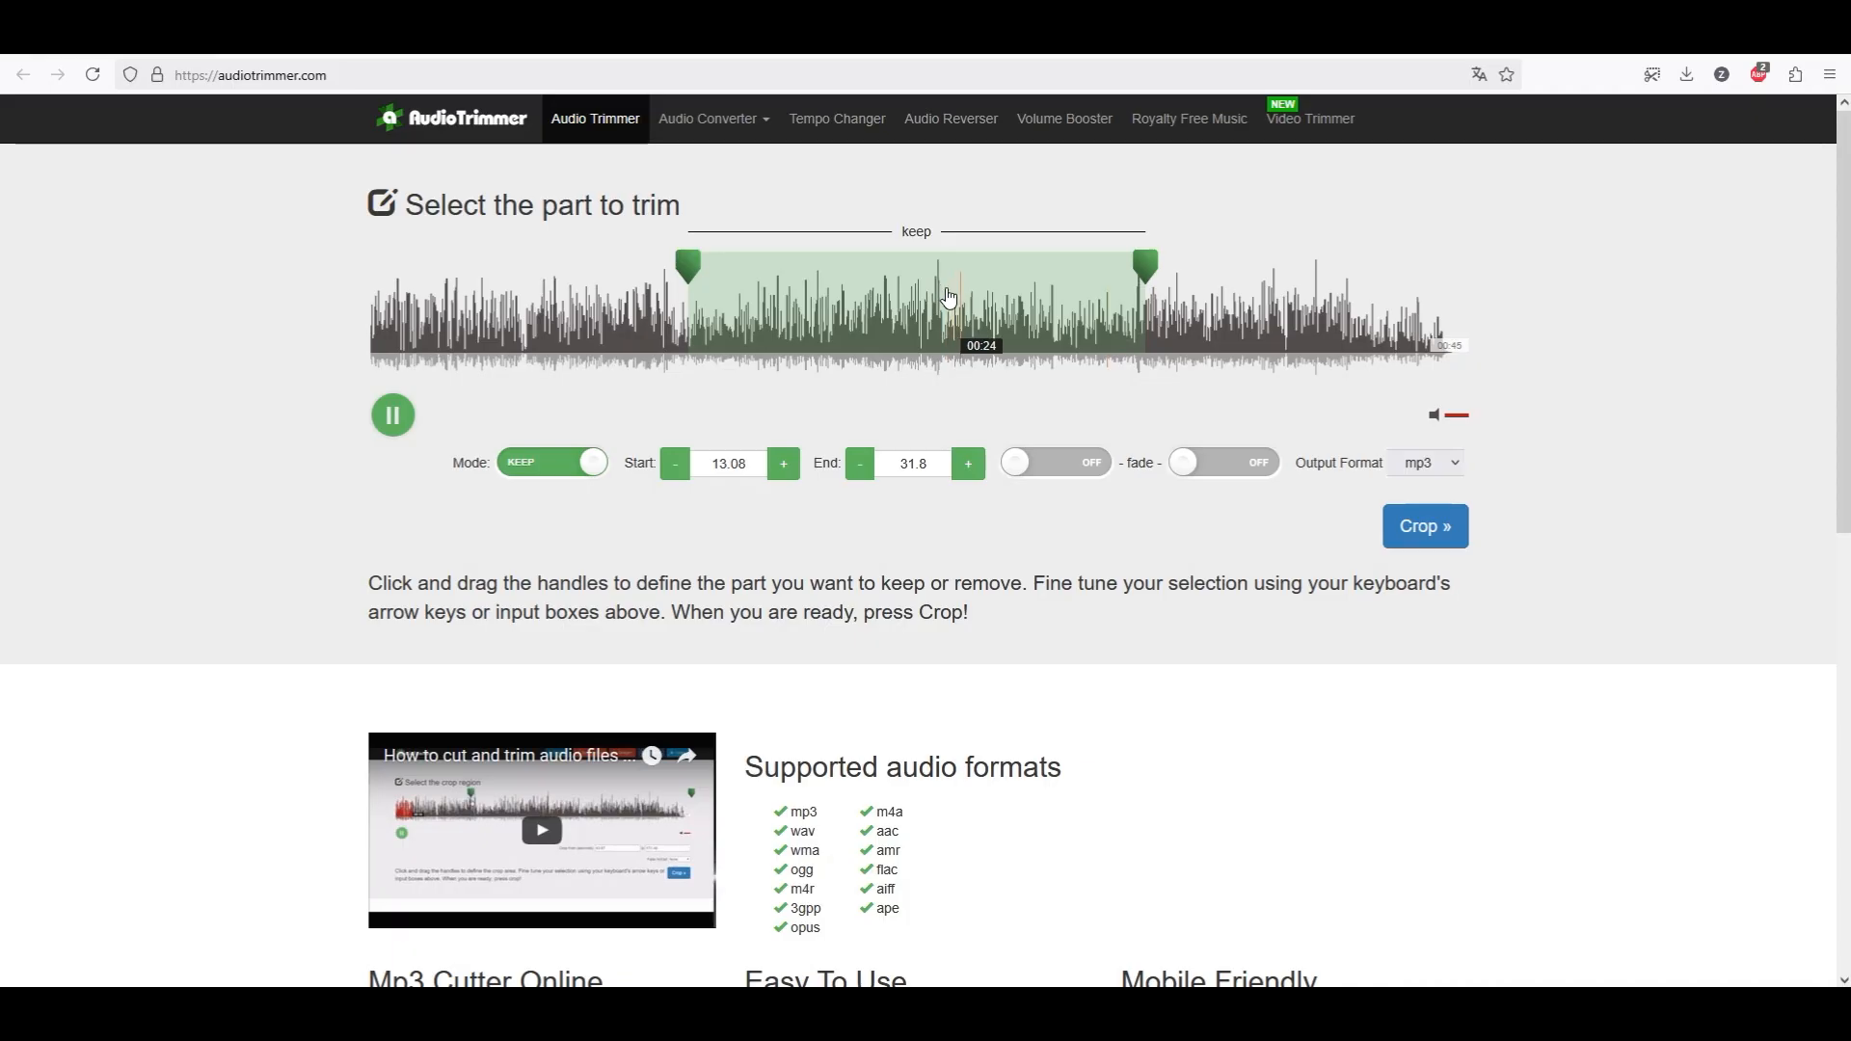
{"action": "left_click", "coordinate": [393, 415]}
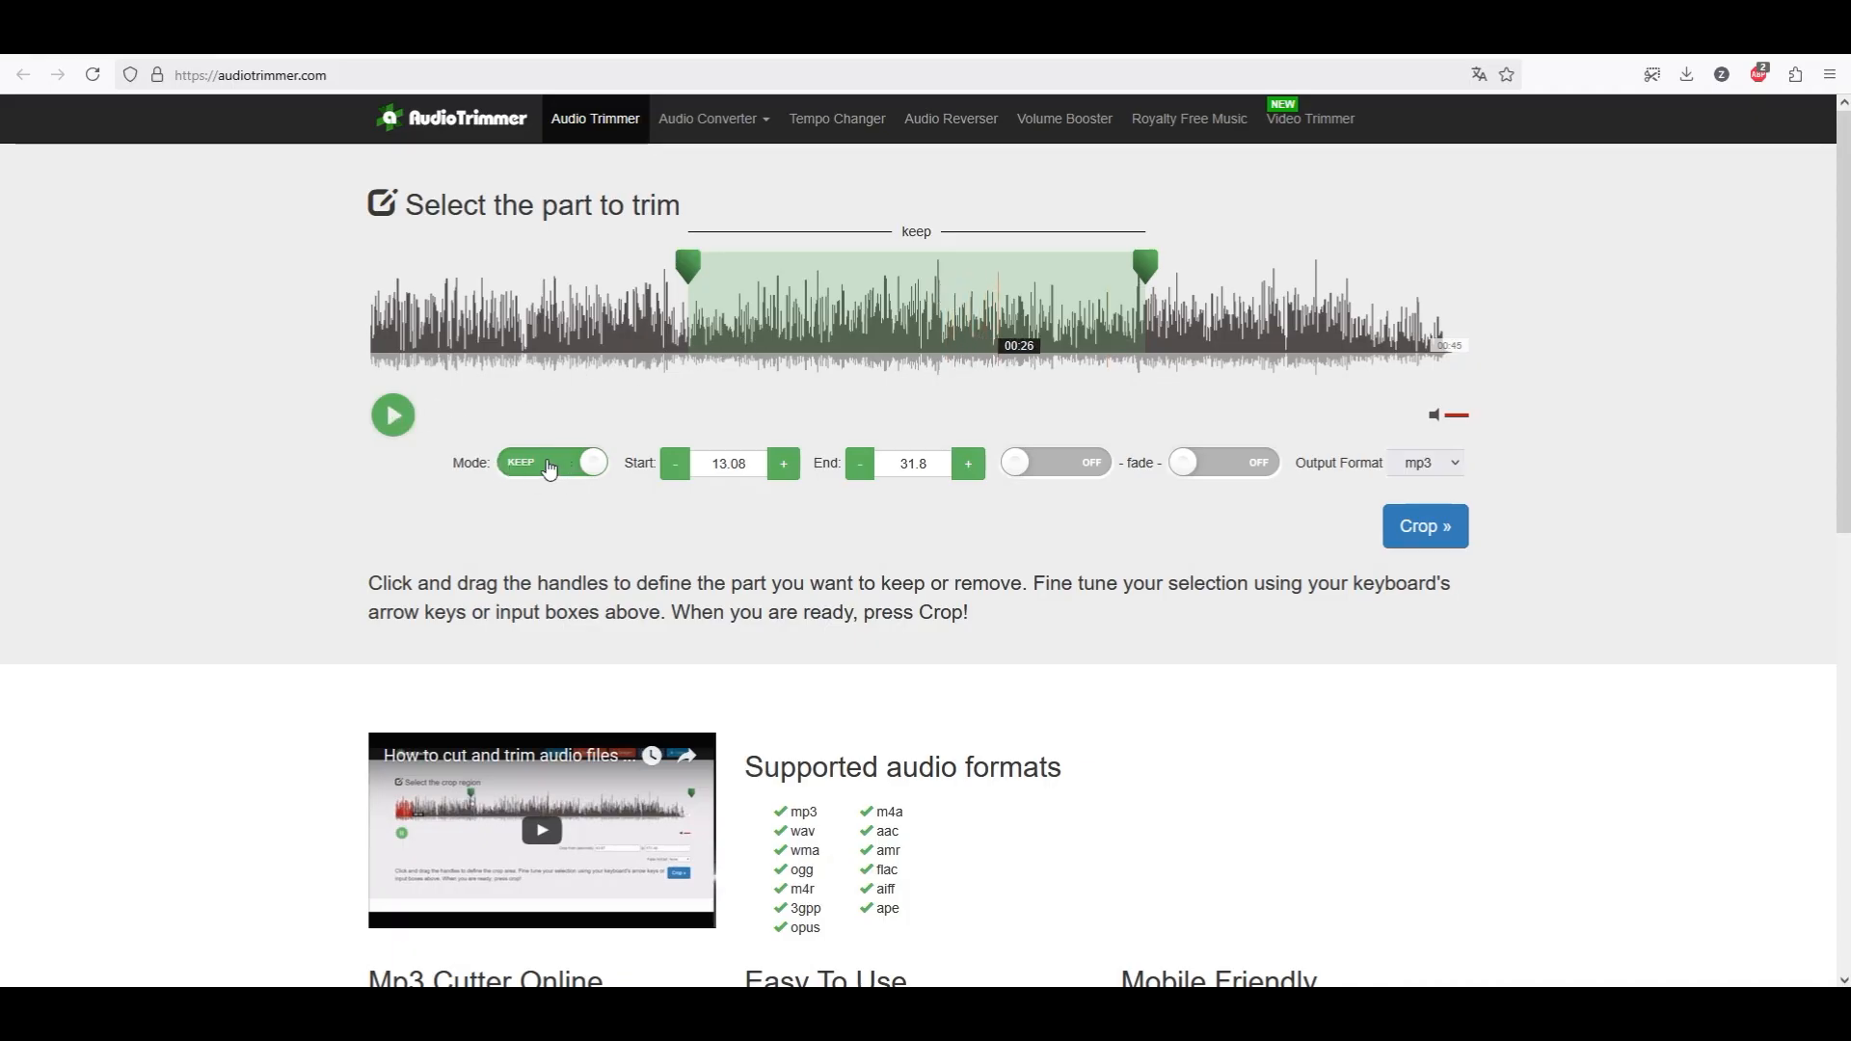
Switch to Remove mode and mark 9.21 s to 19.48 s for removal.
{"action": "left_click", "coordinate": [551, 462]}
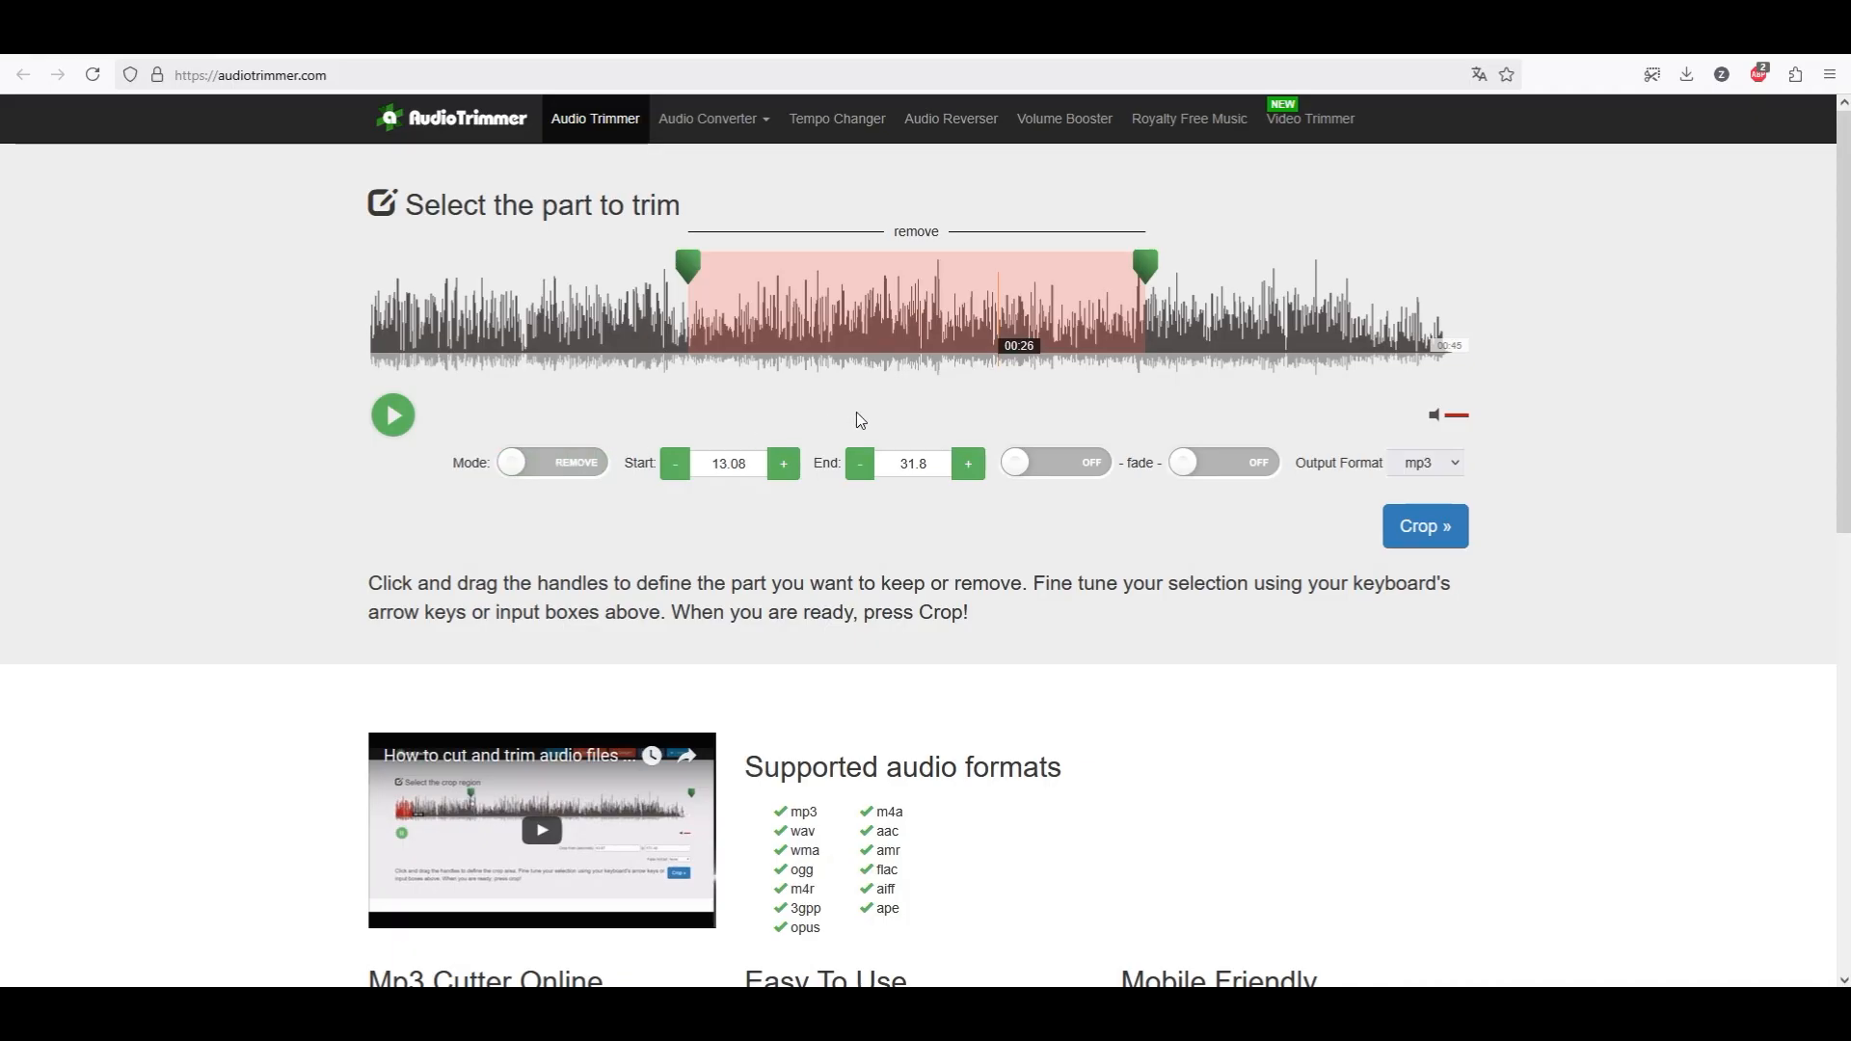
{"action": "mouse_move", "coordinate": [1015, 369]}
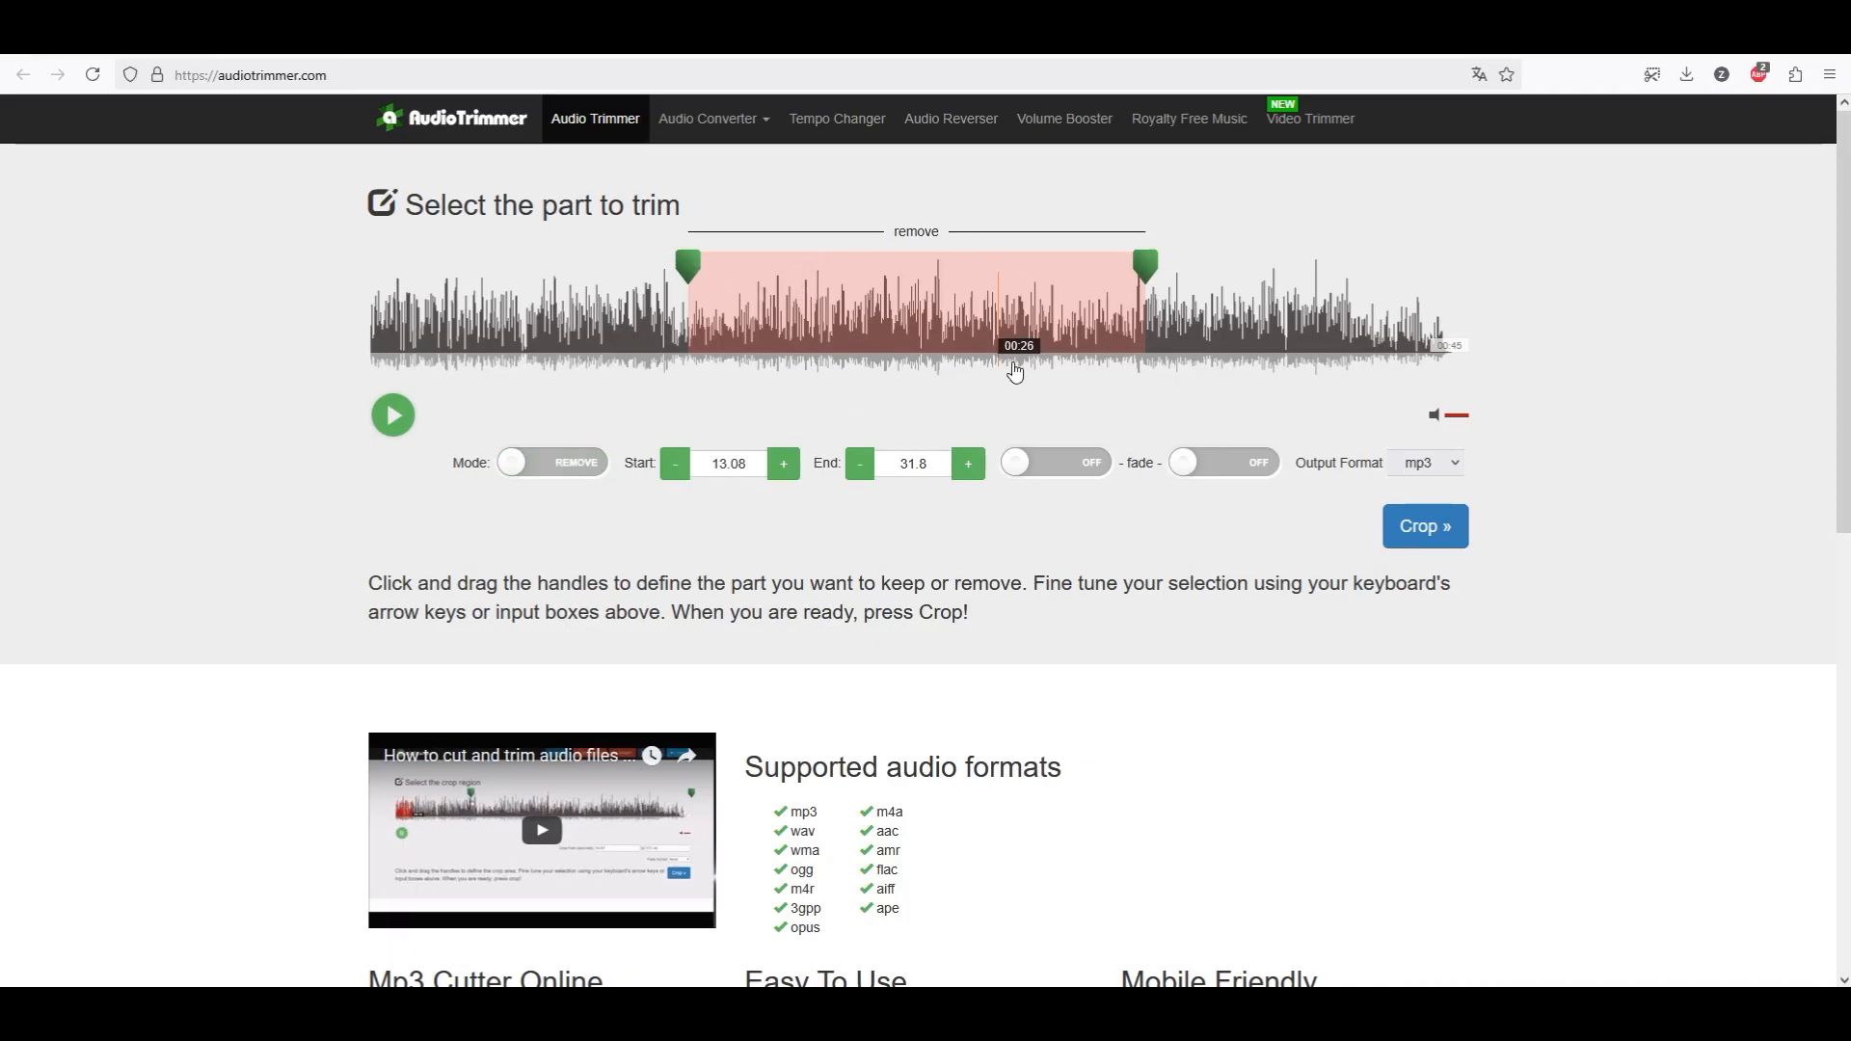
{"action": "mouse_move", "coordinate": [605, 272]}
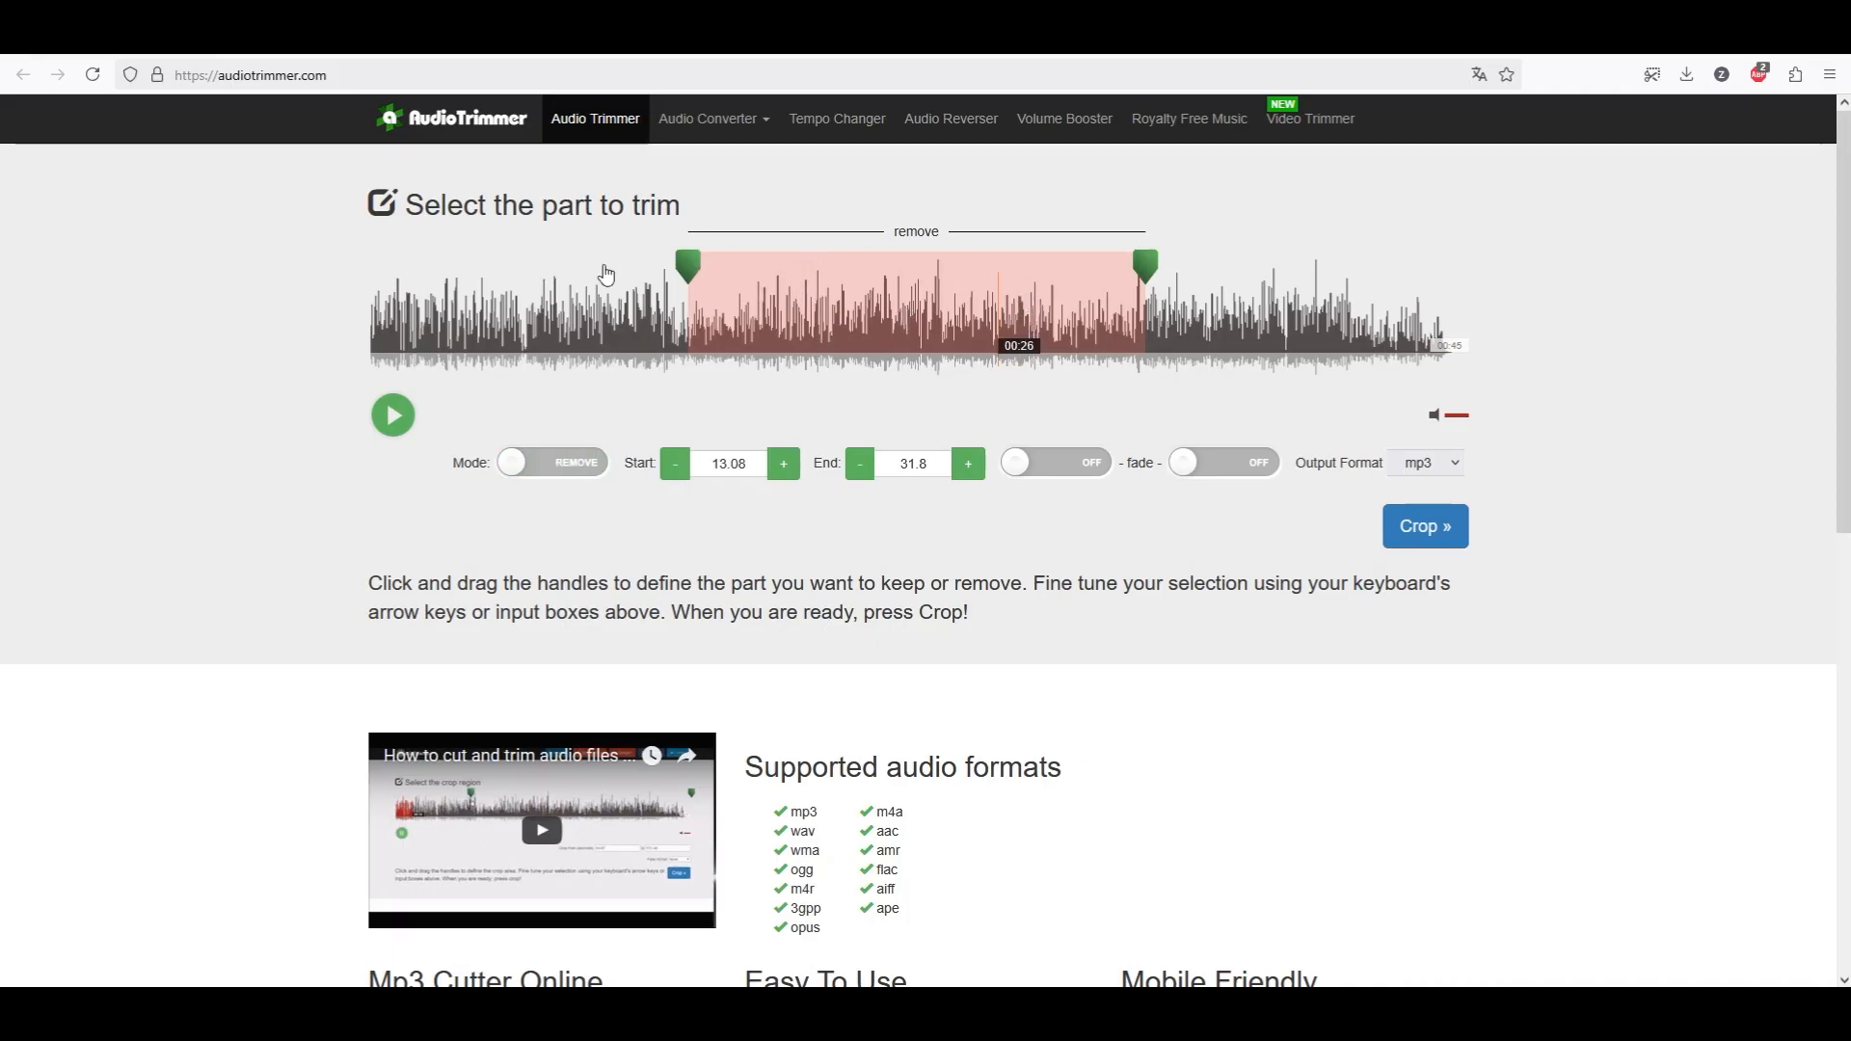
{"action": "mouse_move", "coordinate": [1154, 267]}
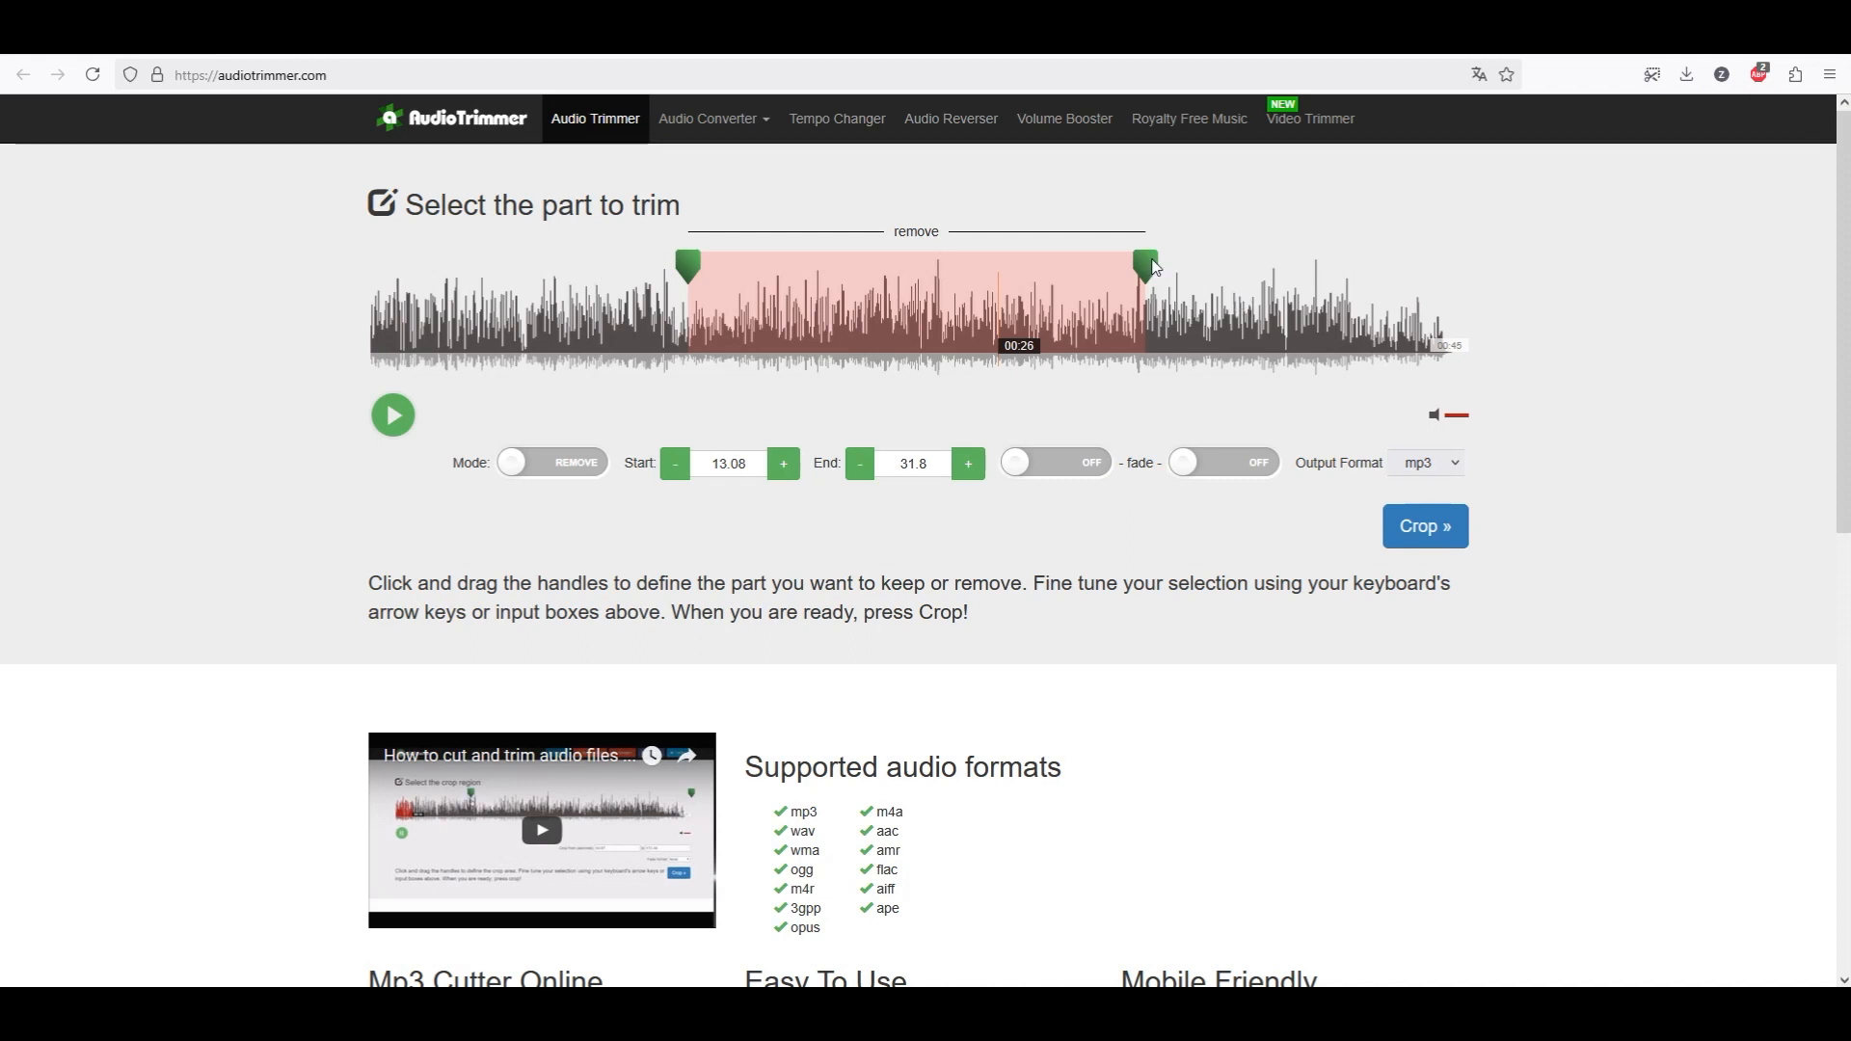
{"action": "mouse_move", "coordinate": [648, 276]}
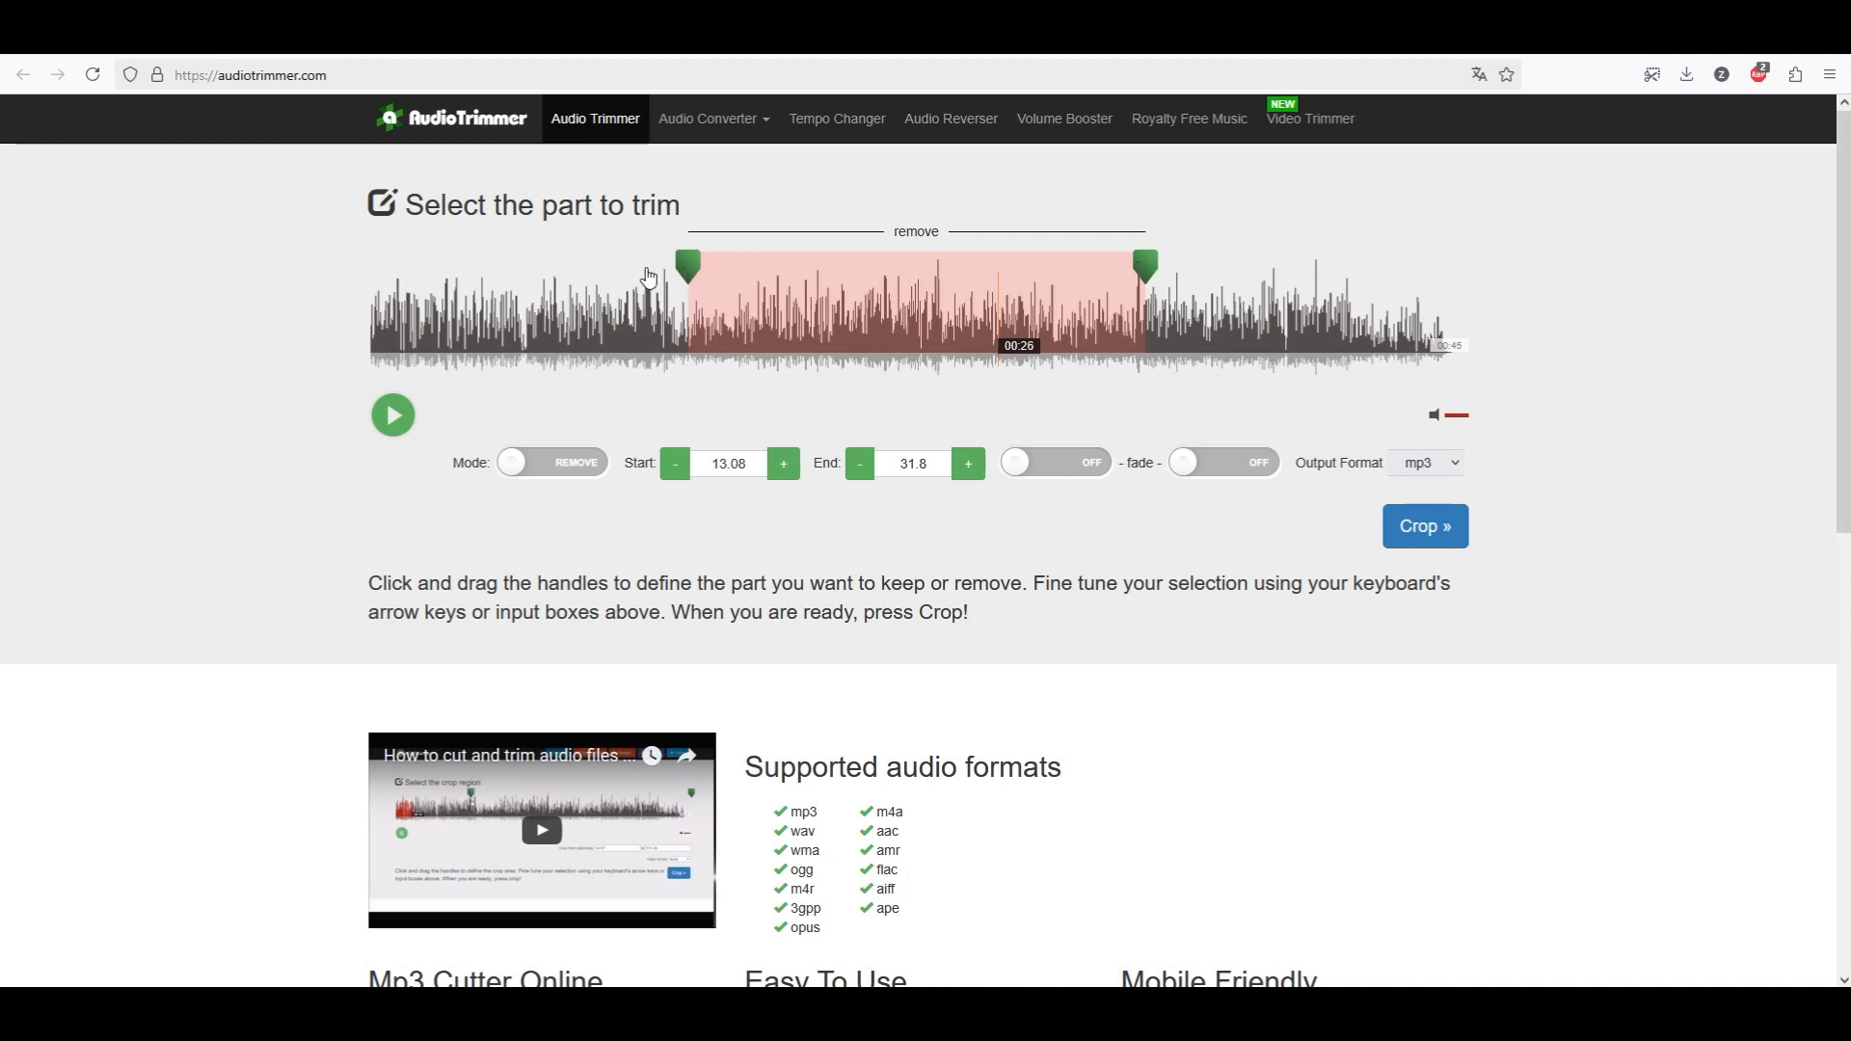
{"action": "left_click_drag", "start_coordinate": [687, 266], "coordinate": [593, 266]}
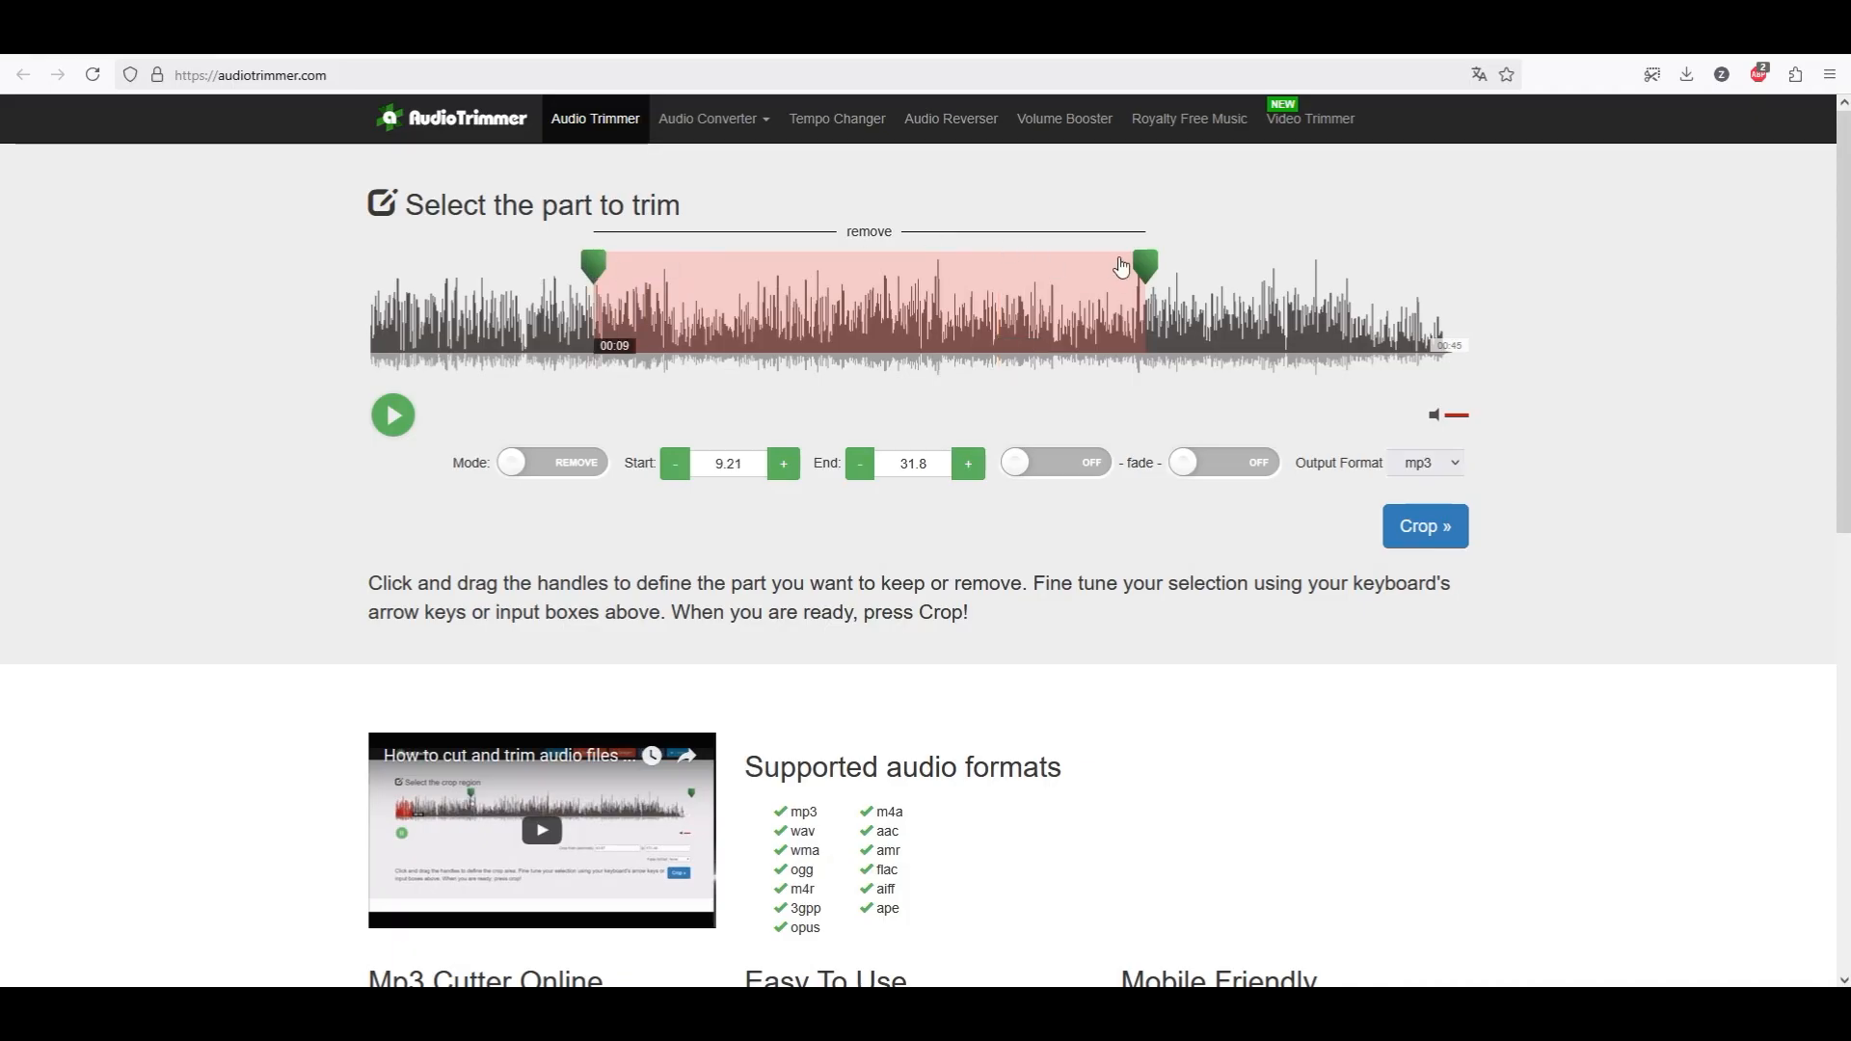
{"action": "left_click_drag", "start_coordinate": [1141, 264], "coordinate": [841, 264]}
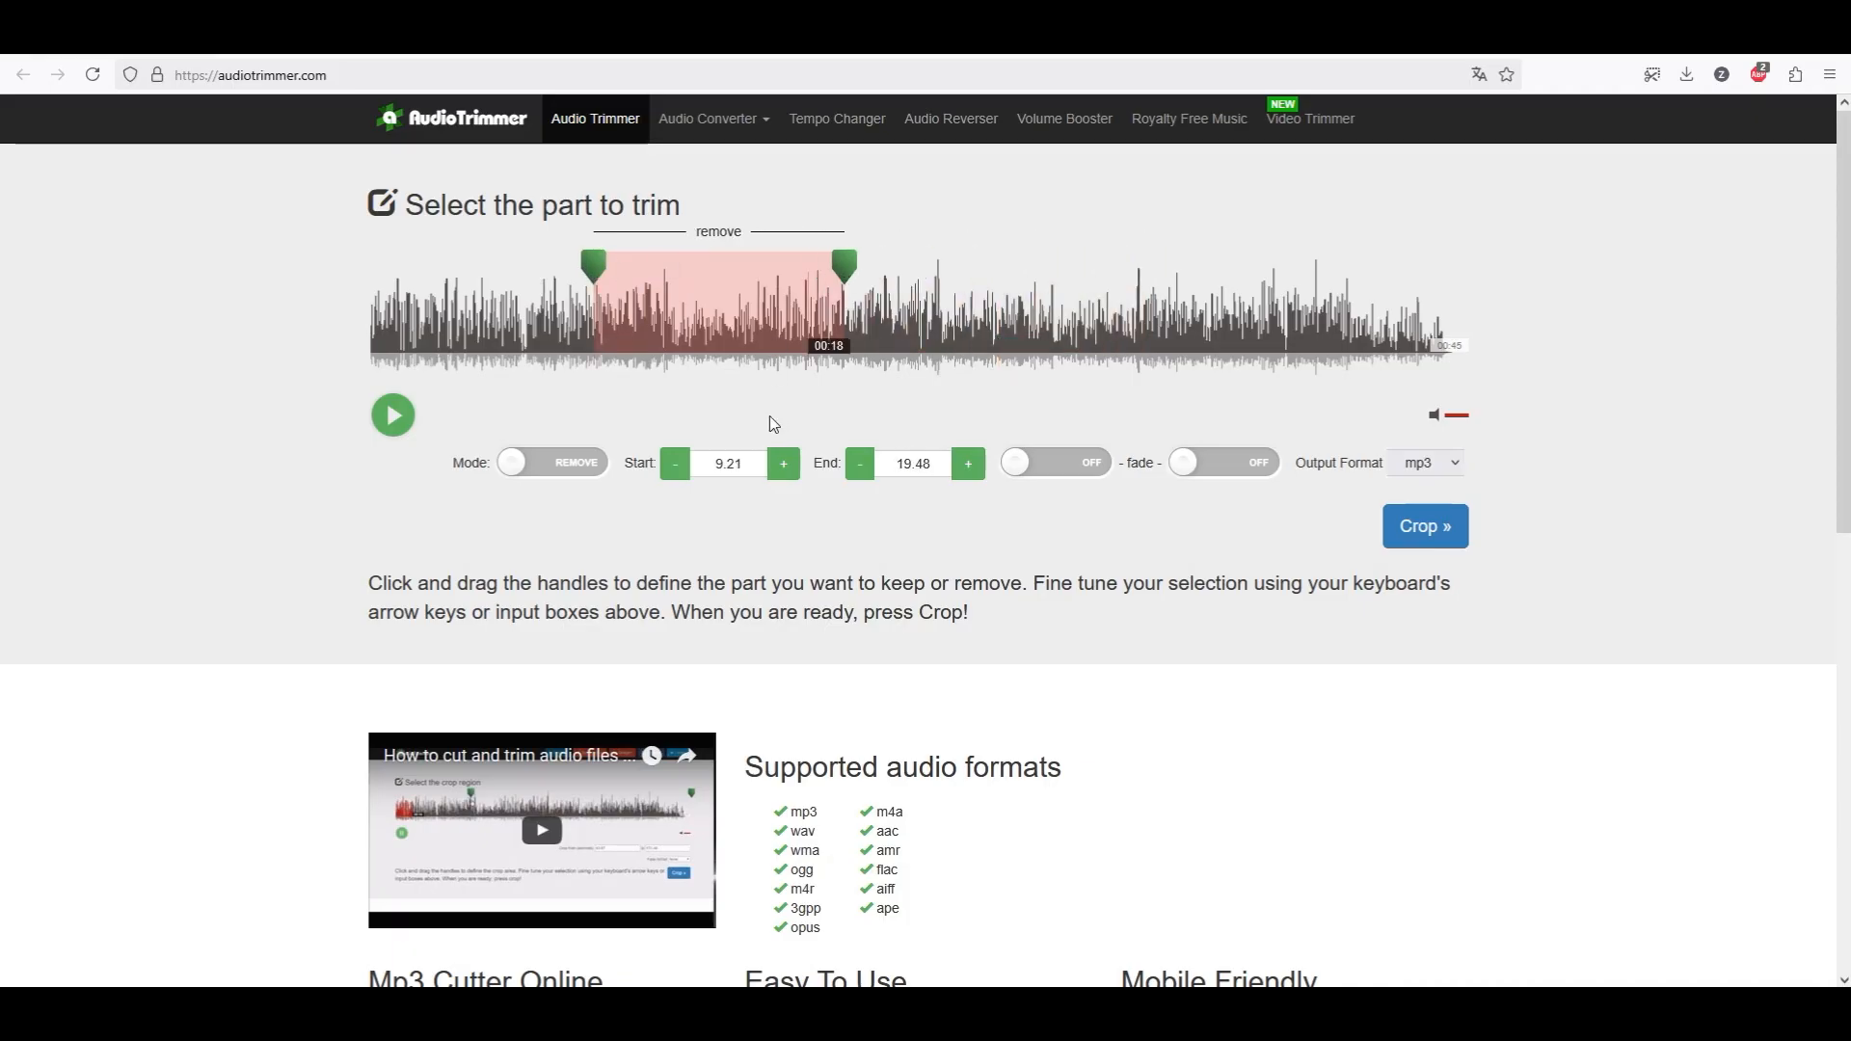
Nudge the removal start to 9.71 s and set the end to 25.18 s.
{"action": "left_click", "coordinate": [782, 463]}
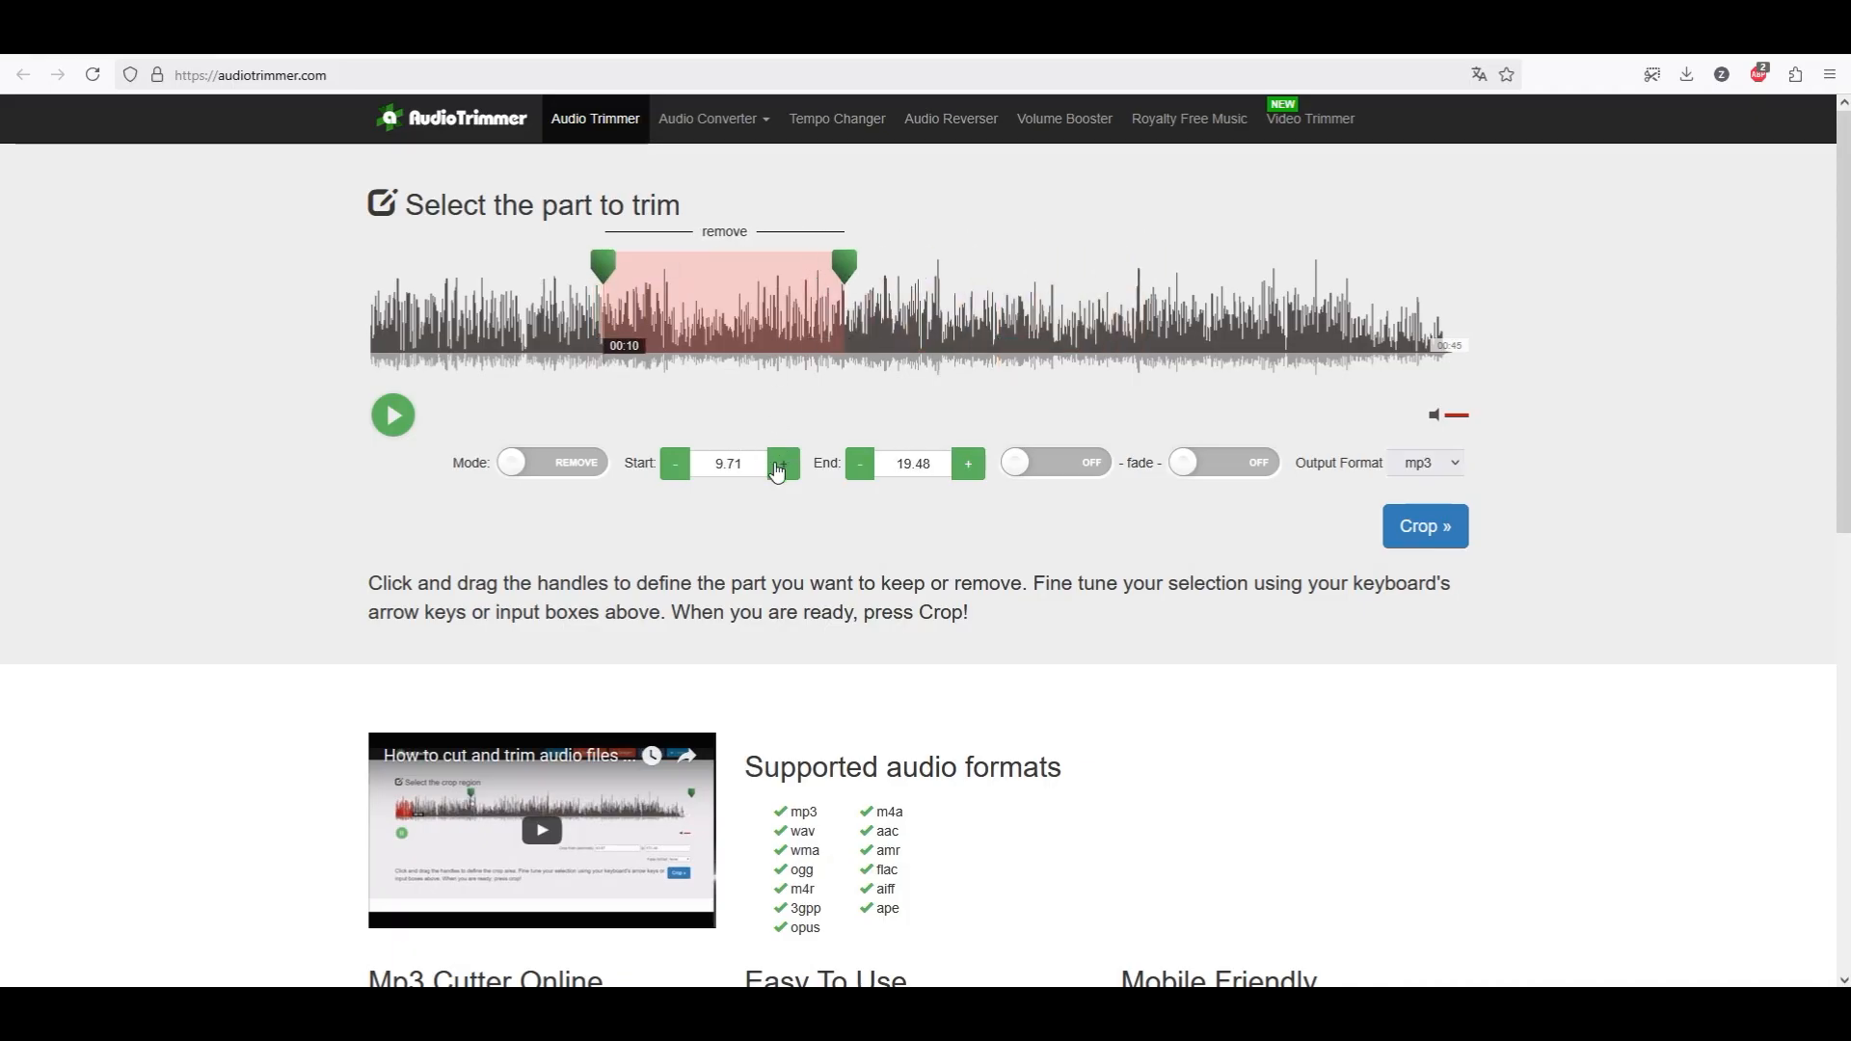
{"action": "left_click", "coordinate": [967, 463]}
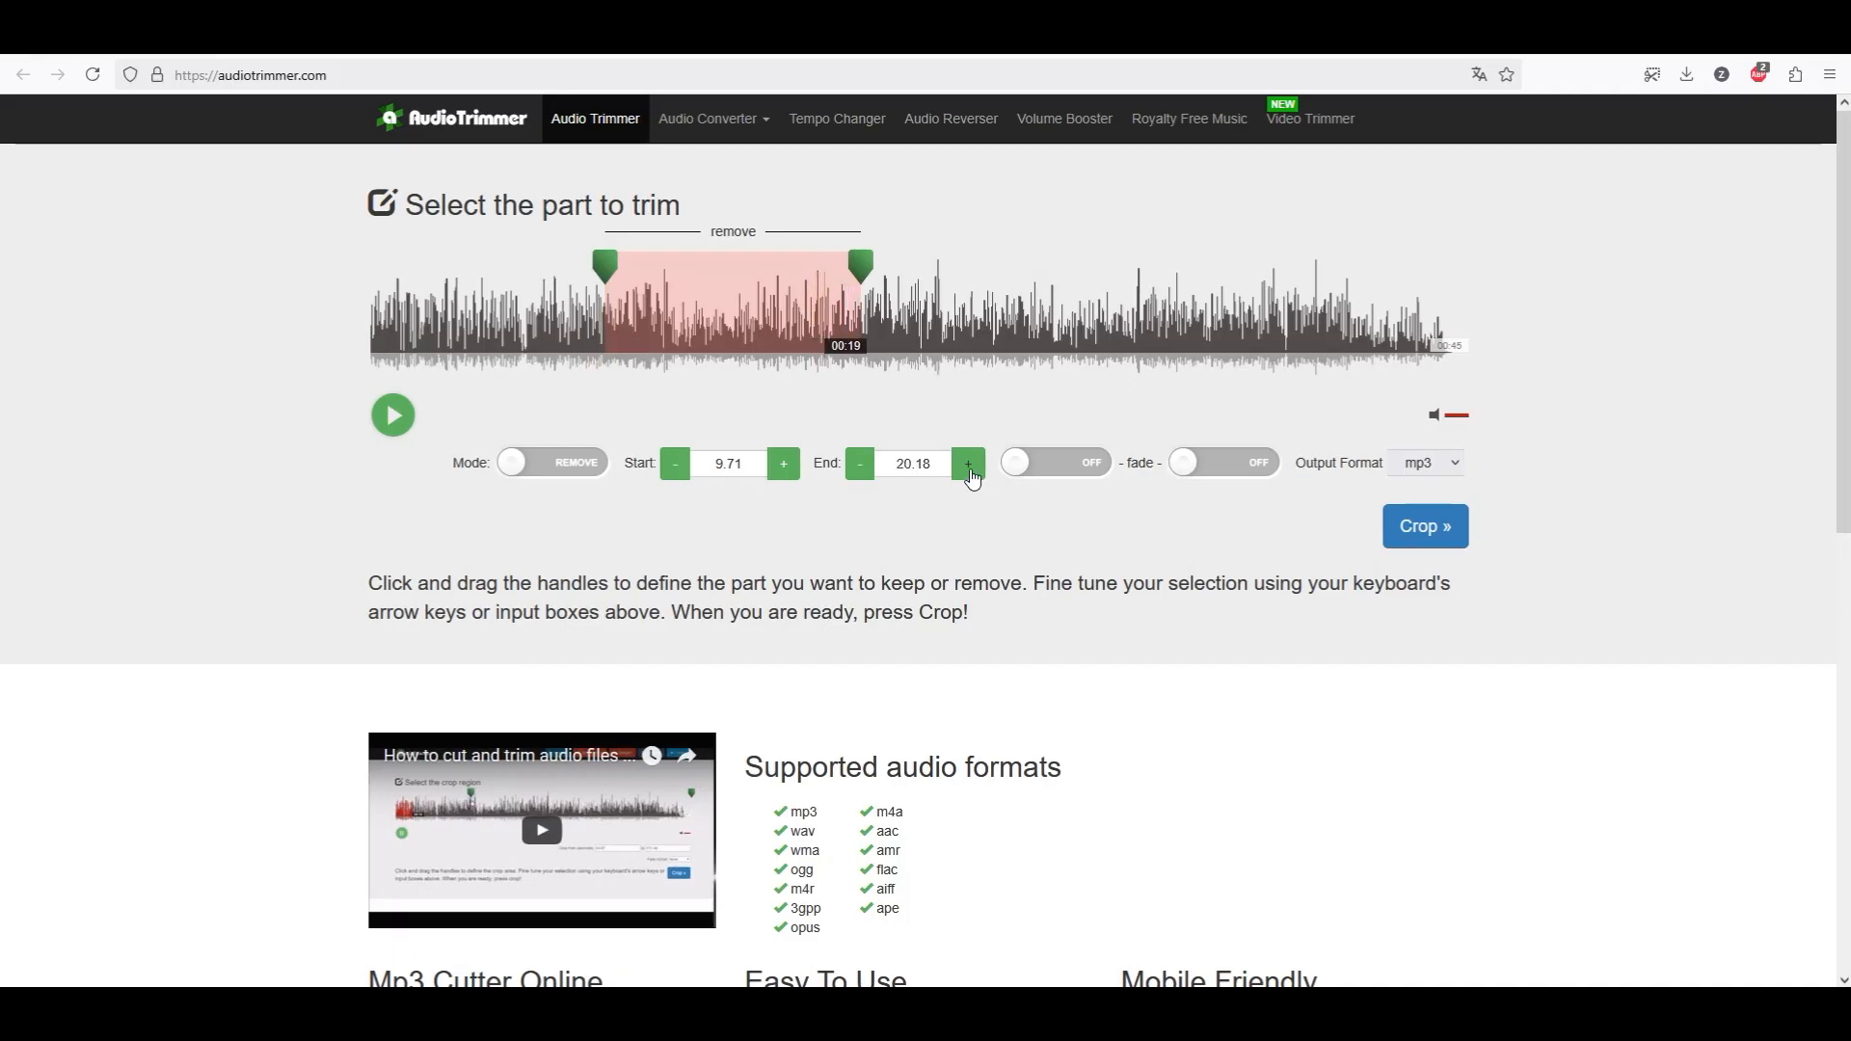
{"action": "left_click", "coordinate": [967, 463]}
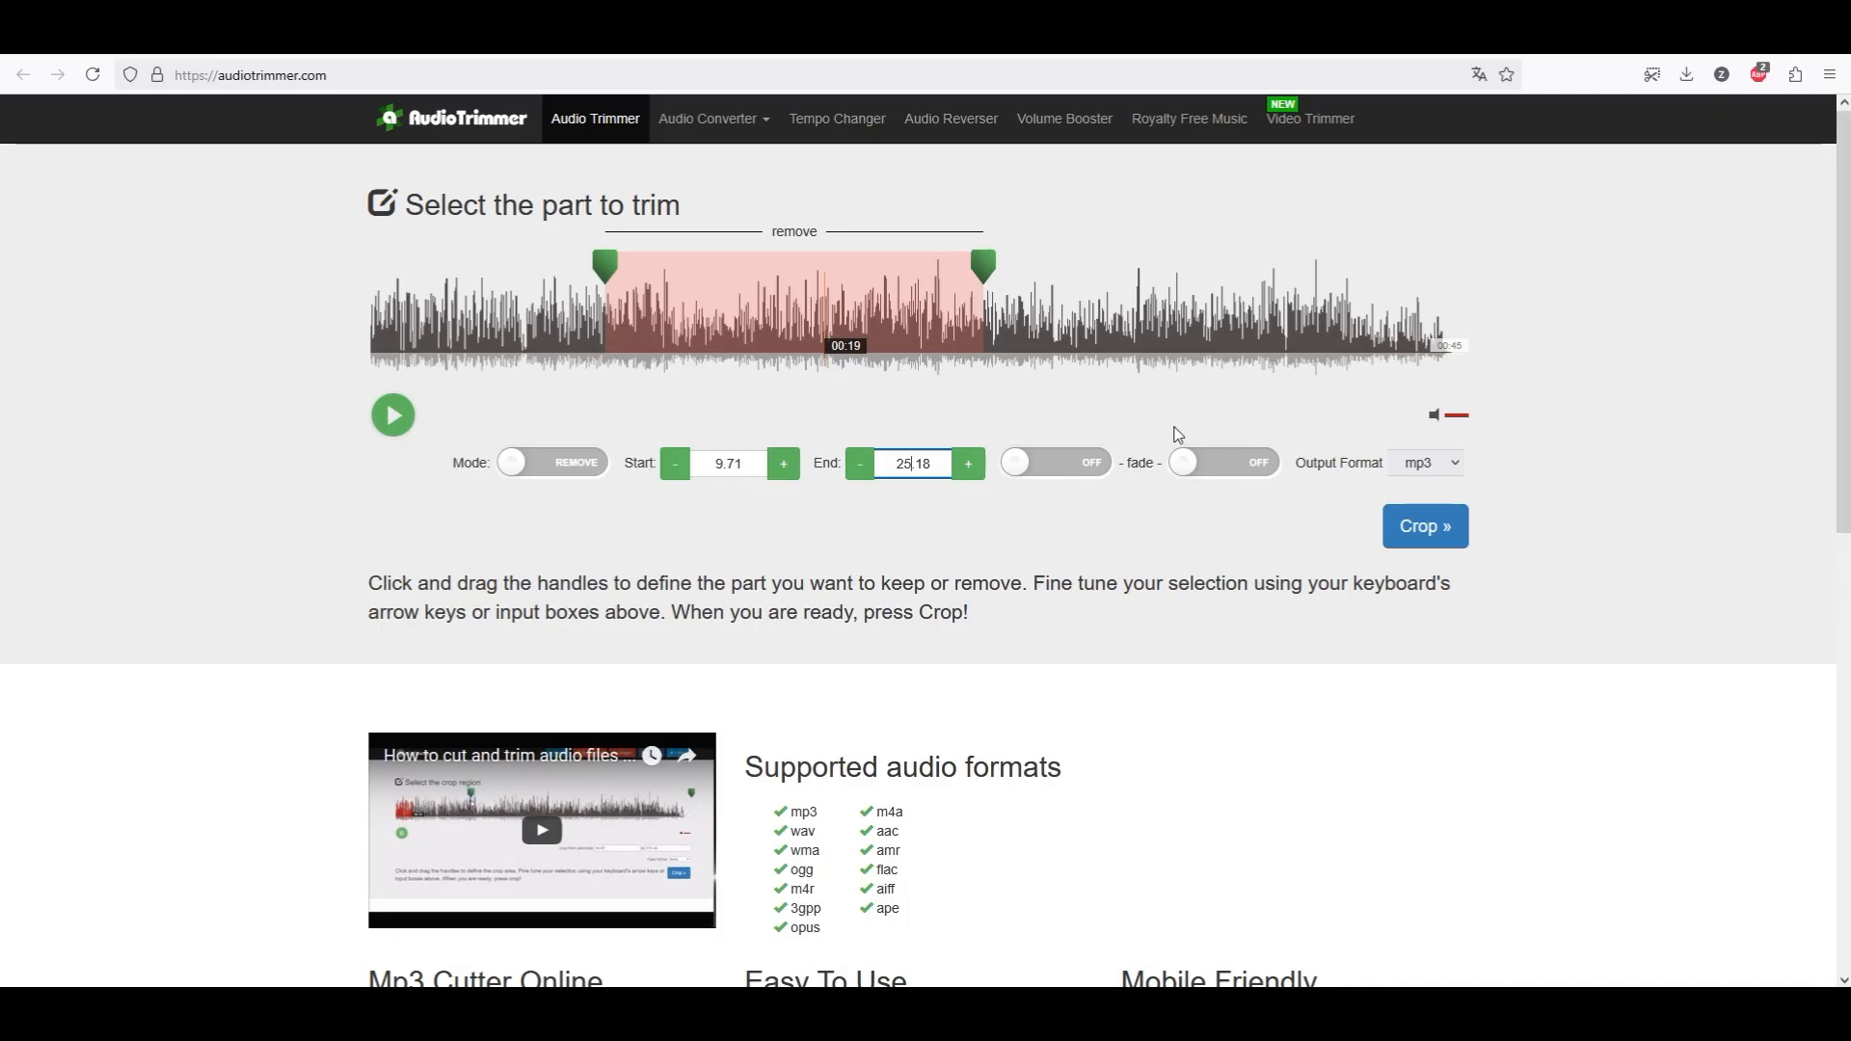
{"action": "mouse_move", "coordinate": [526, 431]}
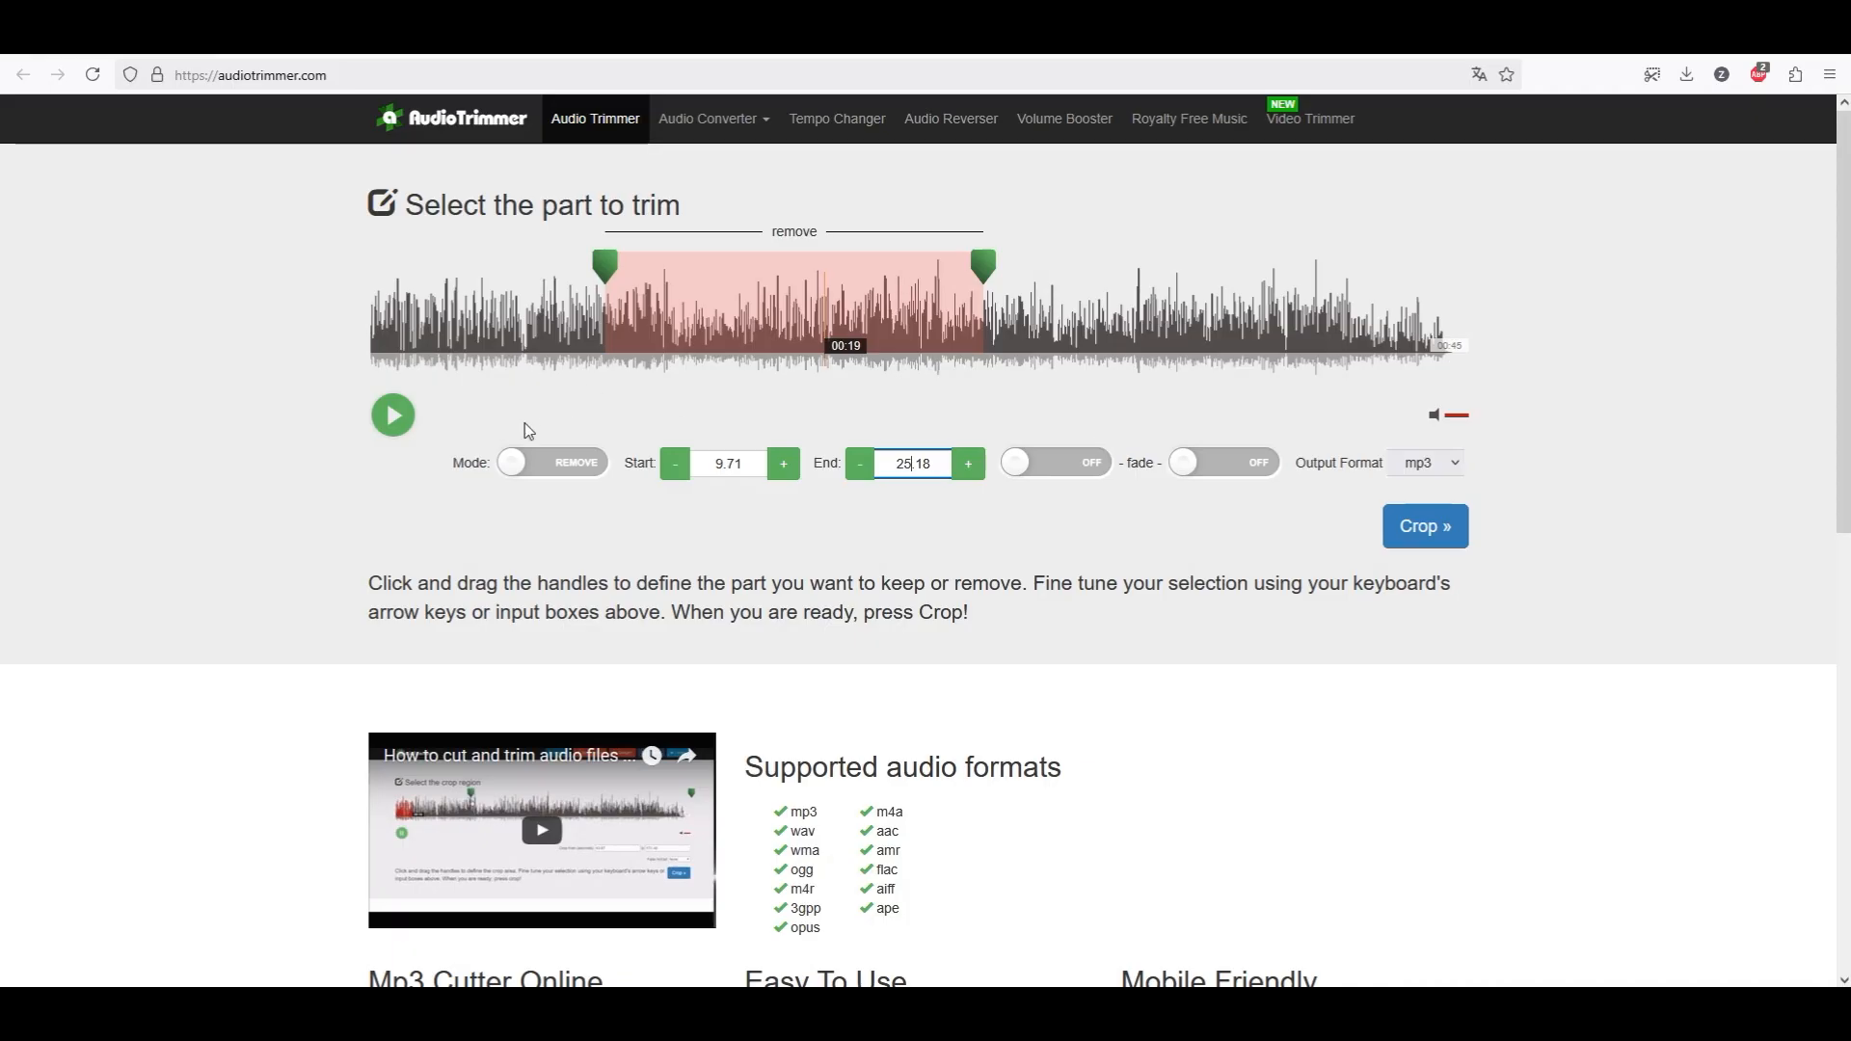
Return to Keep mode, keeping 22.24 s through the track end at 45.03 s.
{"action": "left_click", "coordinate": [551, 462]}
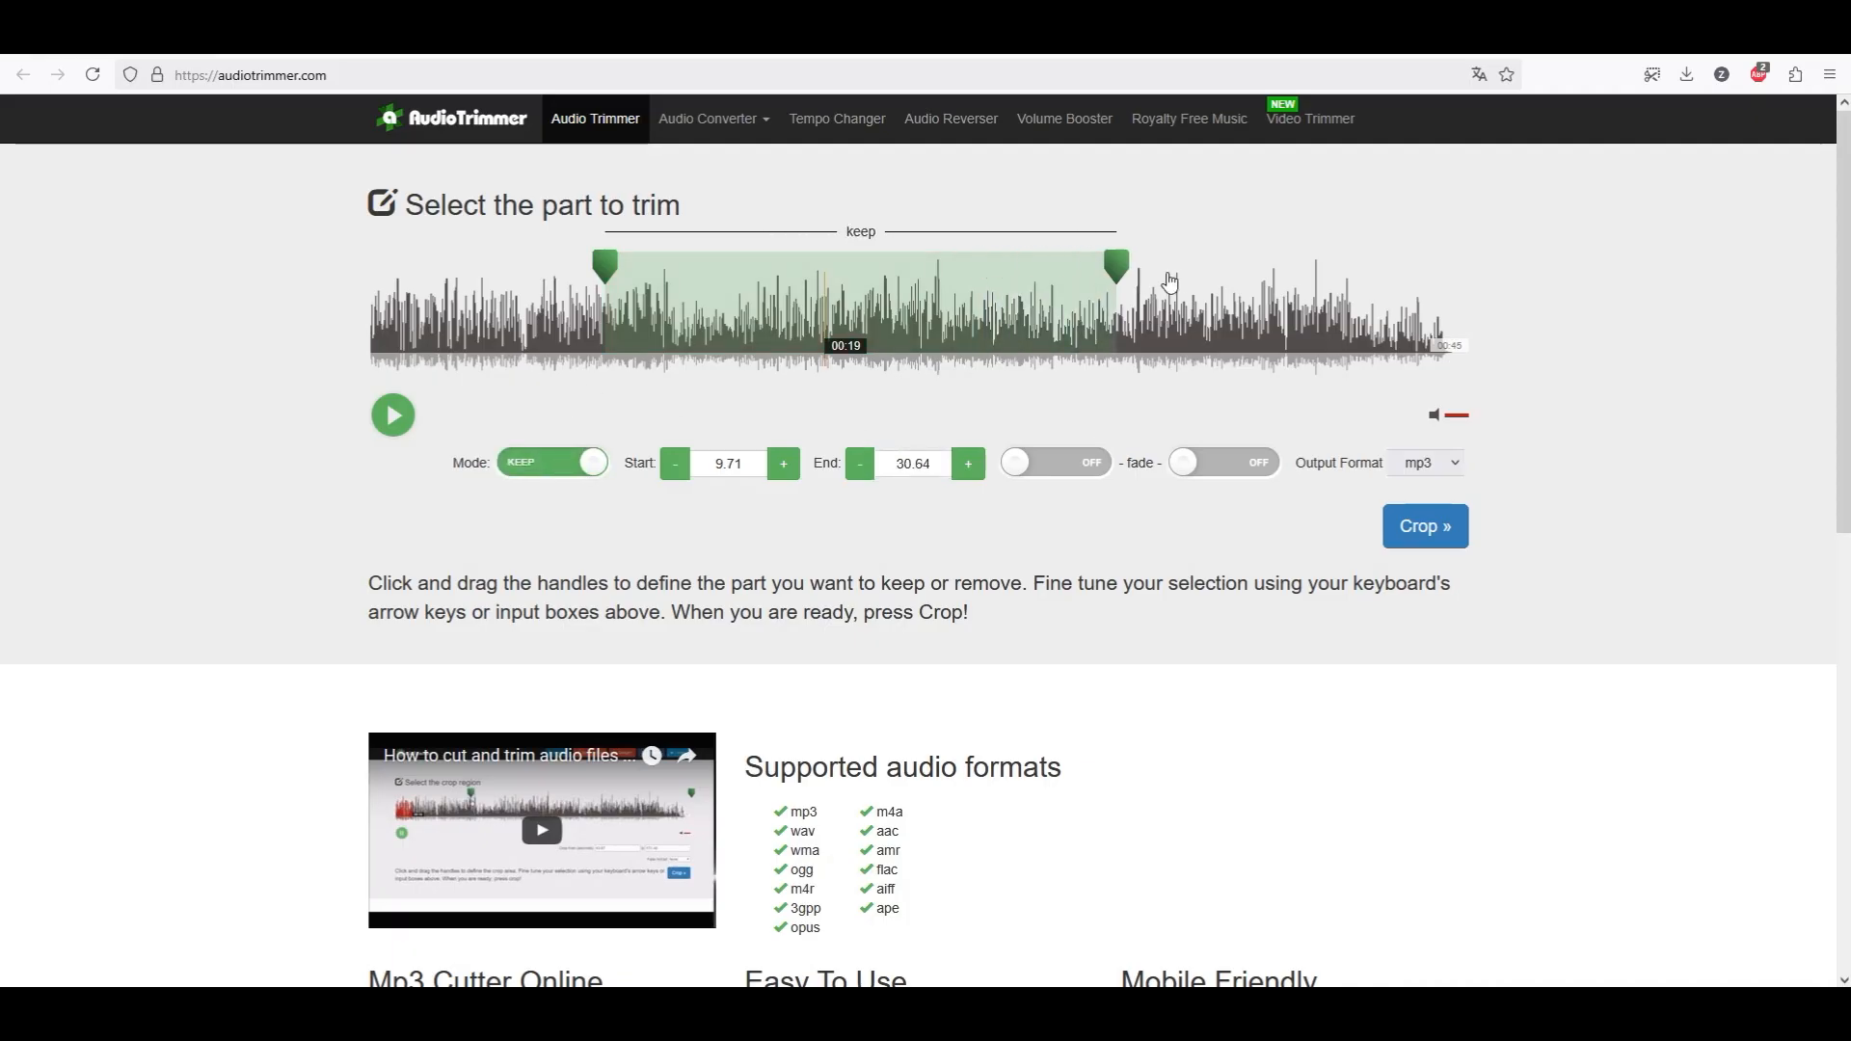
{"action": "left_click_drag", "start_coordinate": [1114, 266], "coordinate": [1466, 267]}
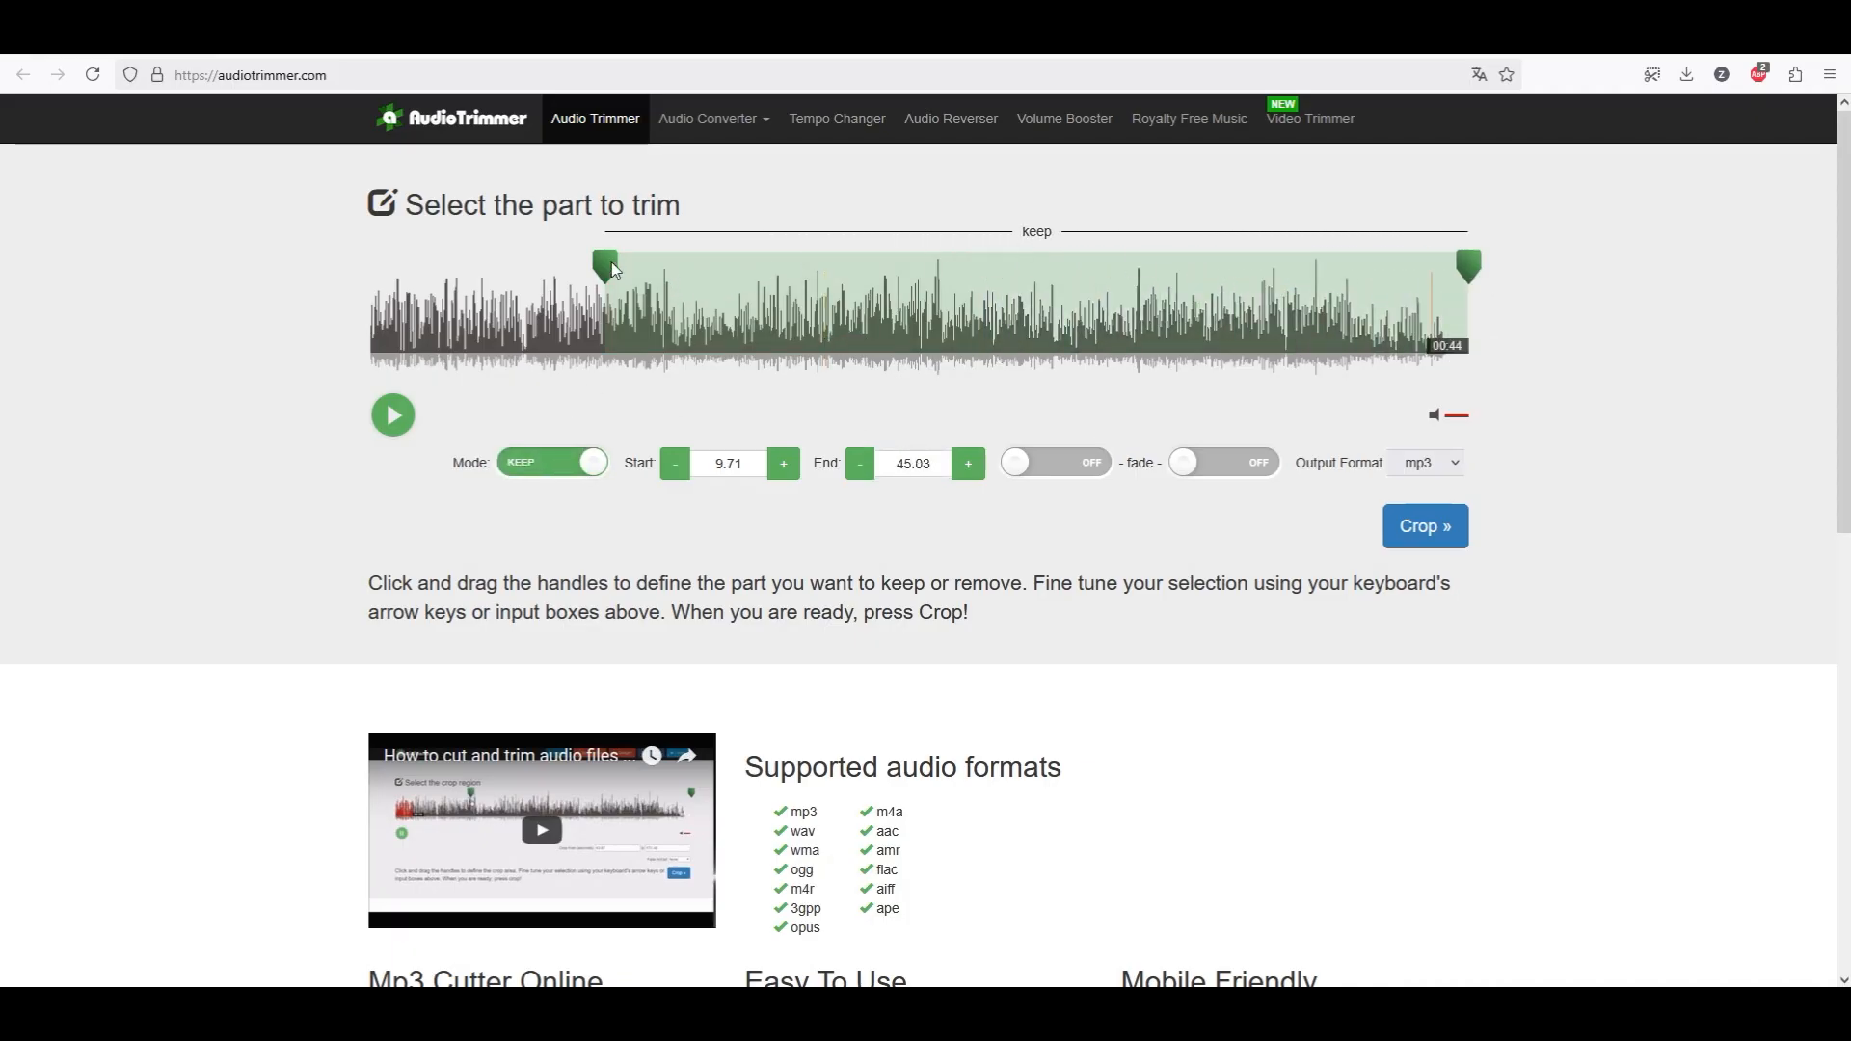
{"action": "left_click_drag", "start_coordinate": [606, 266], "coordinate": [913, 266]}
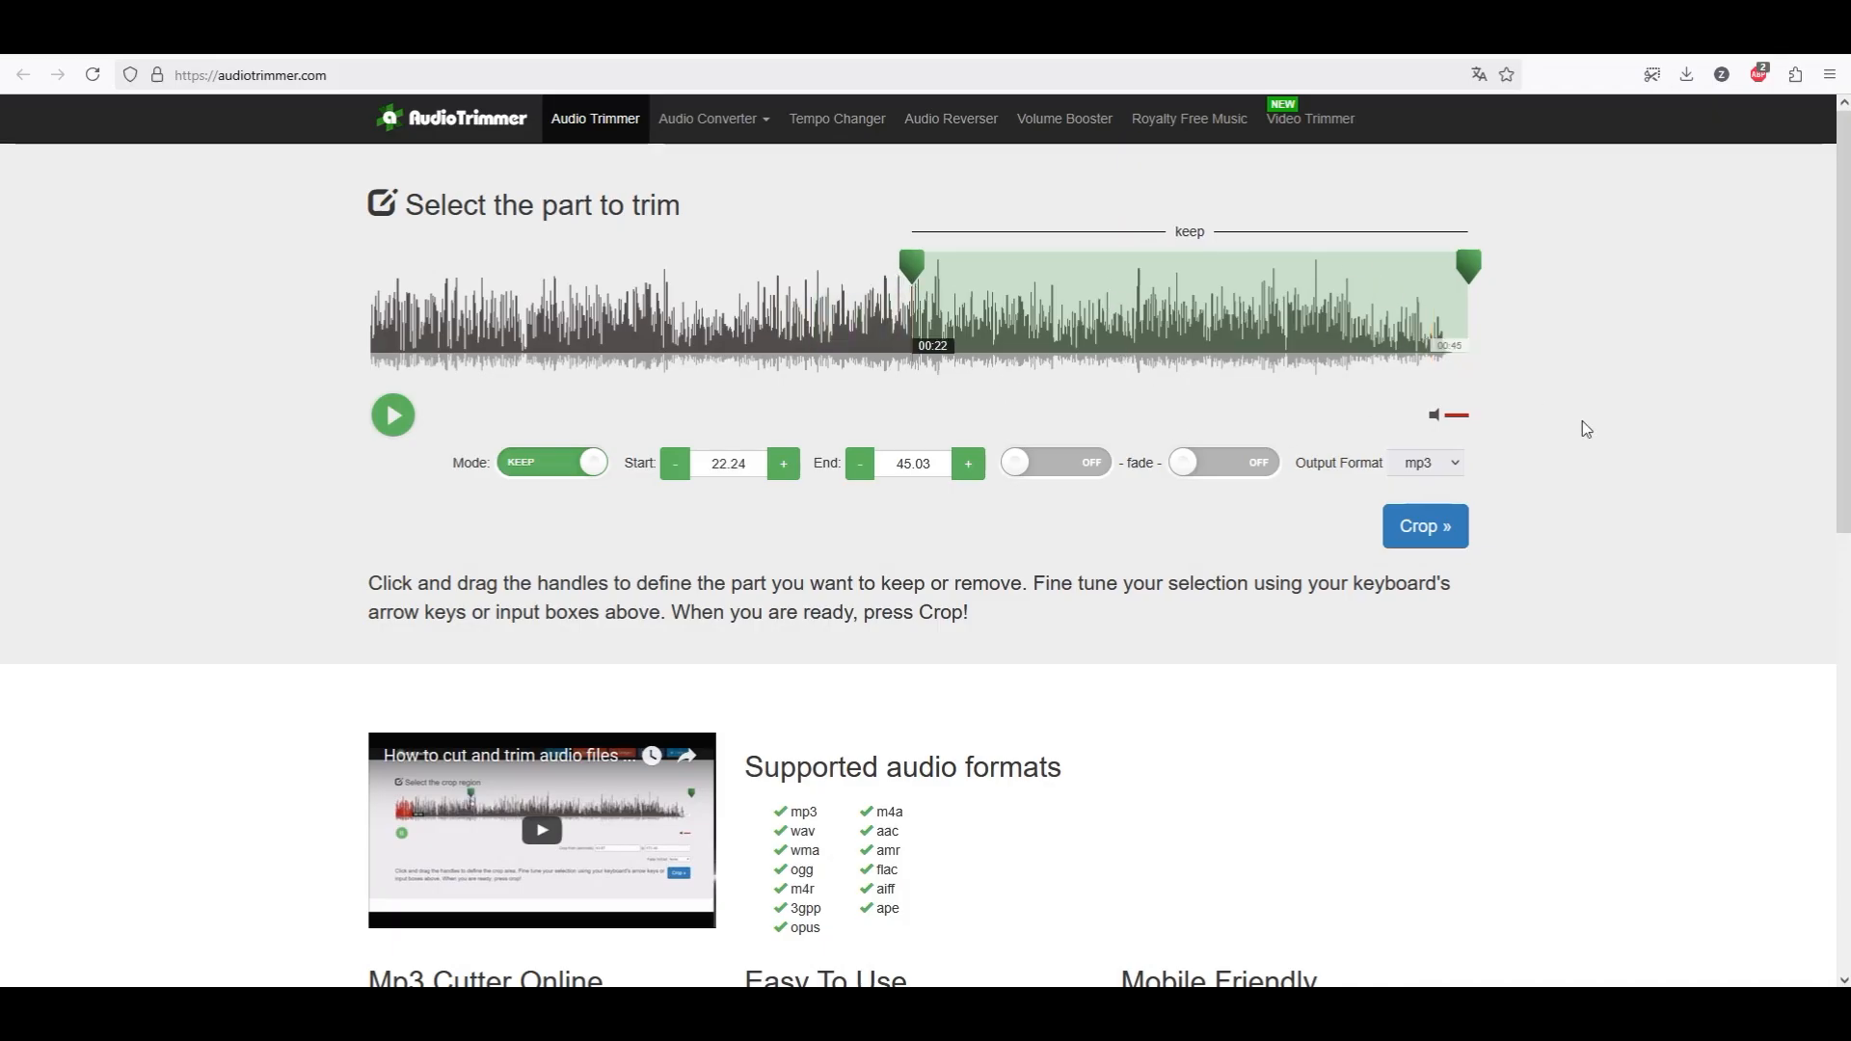
Crop the audio to the kept stretch and download the trimmed MP3.
{"action": "left_click", "coordinate": [1424, 525]}
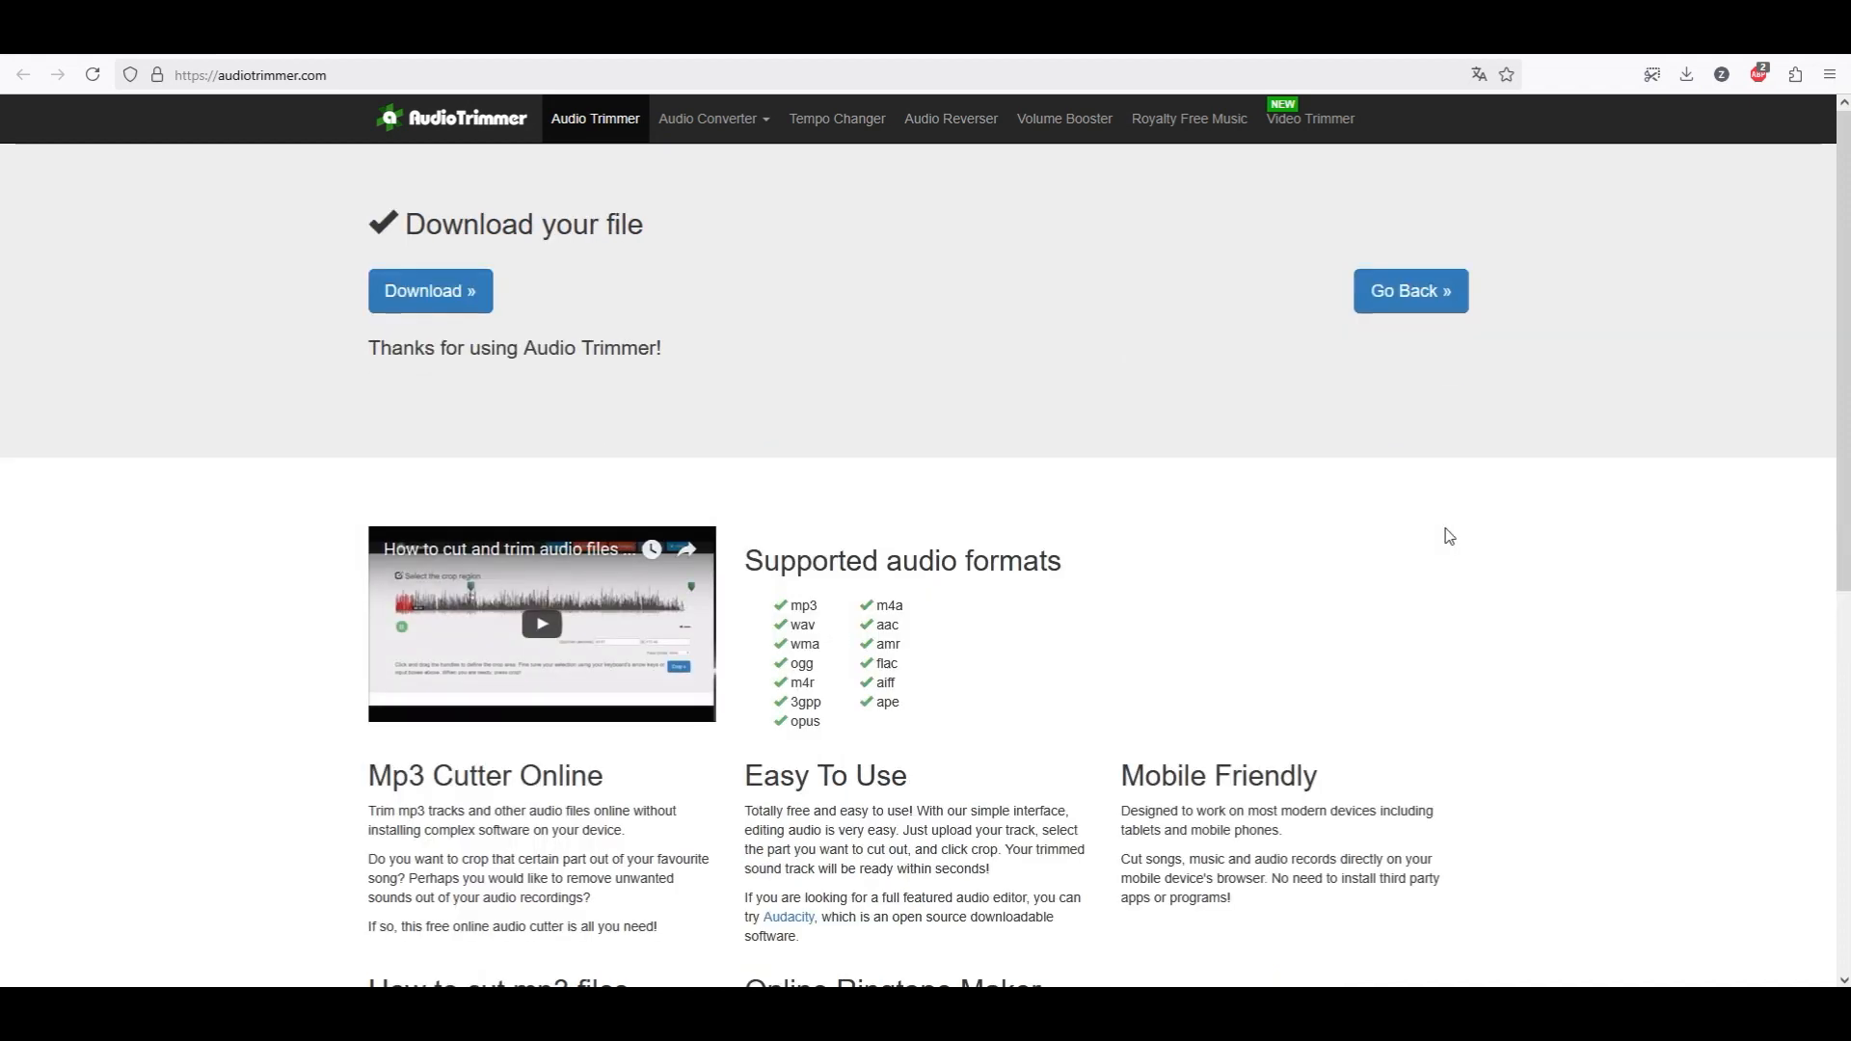
{"action": "mouse_move", "coordinate": [820, 264]}
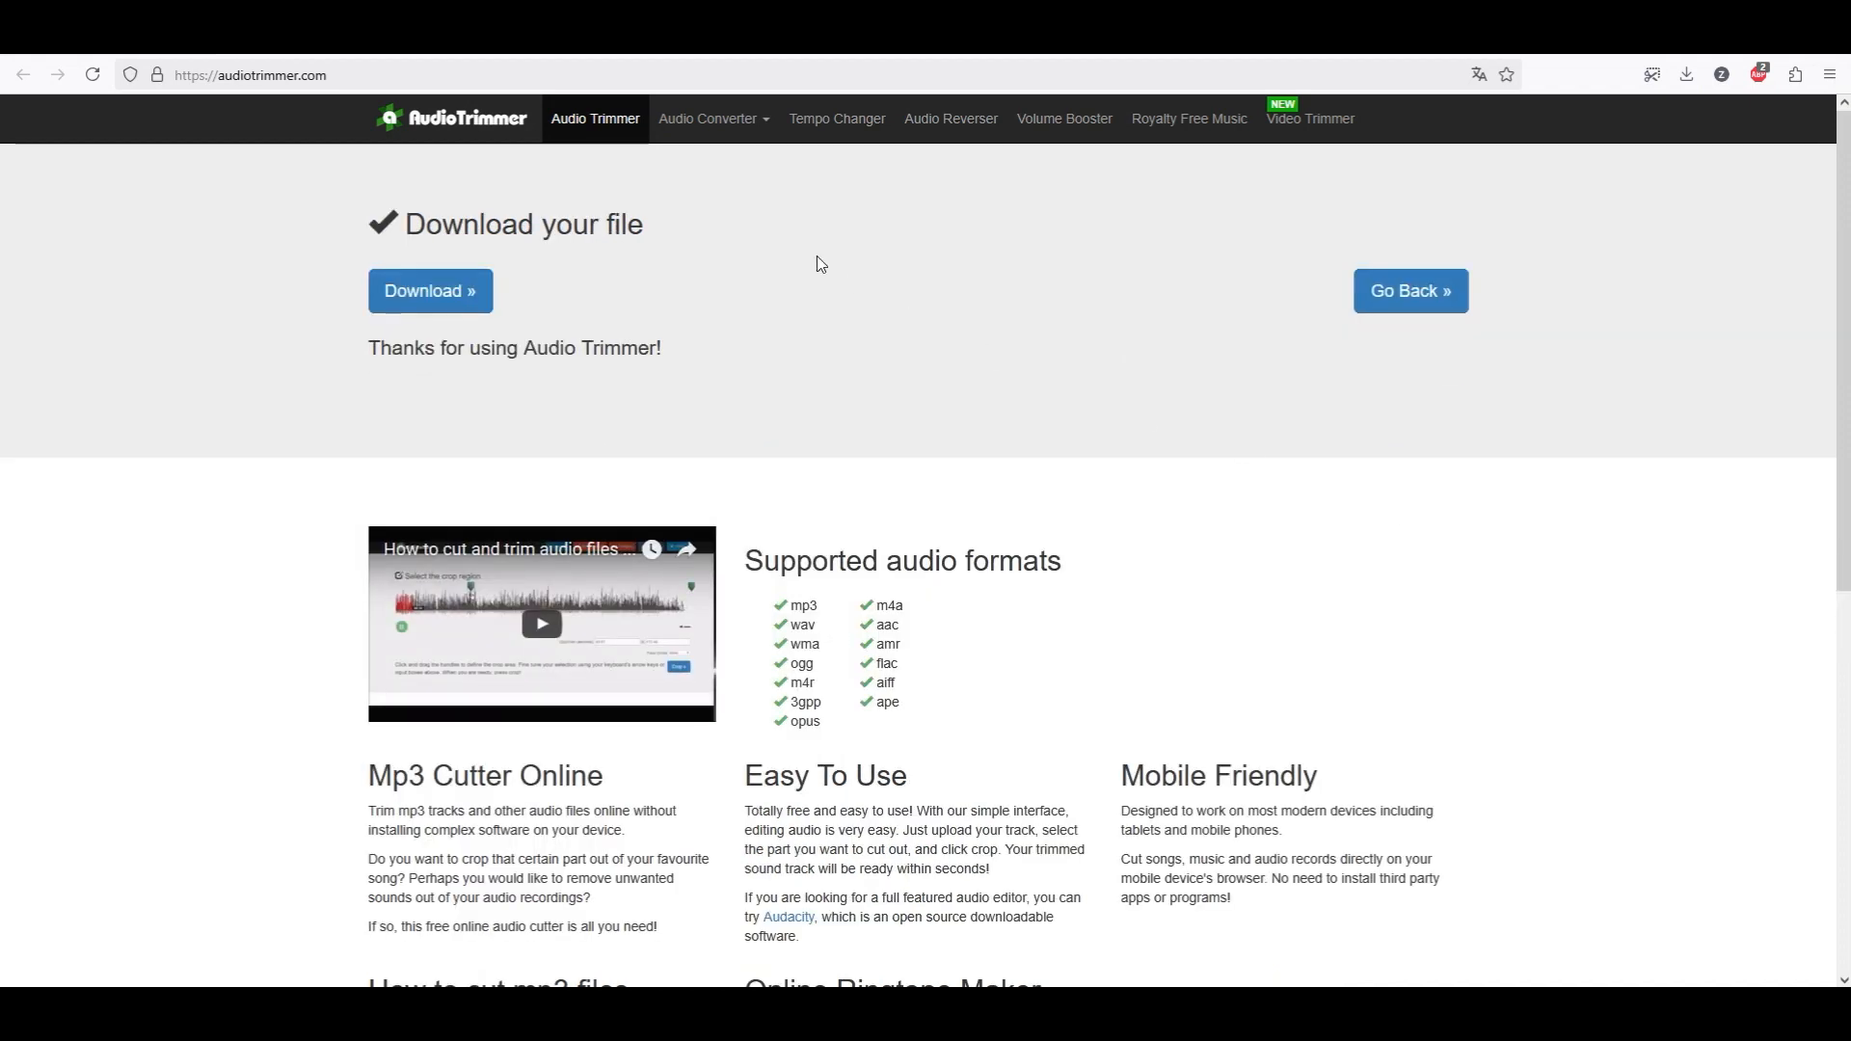
{"action": "mouse_move", "coordinate": [637, 223]}
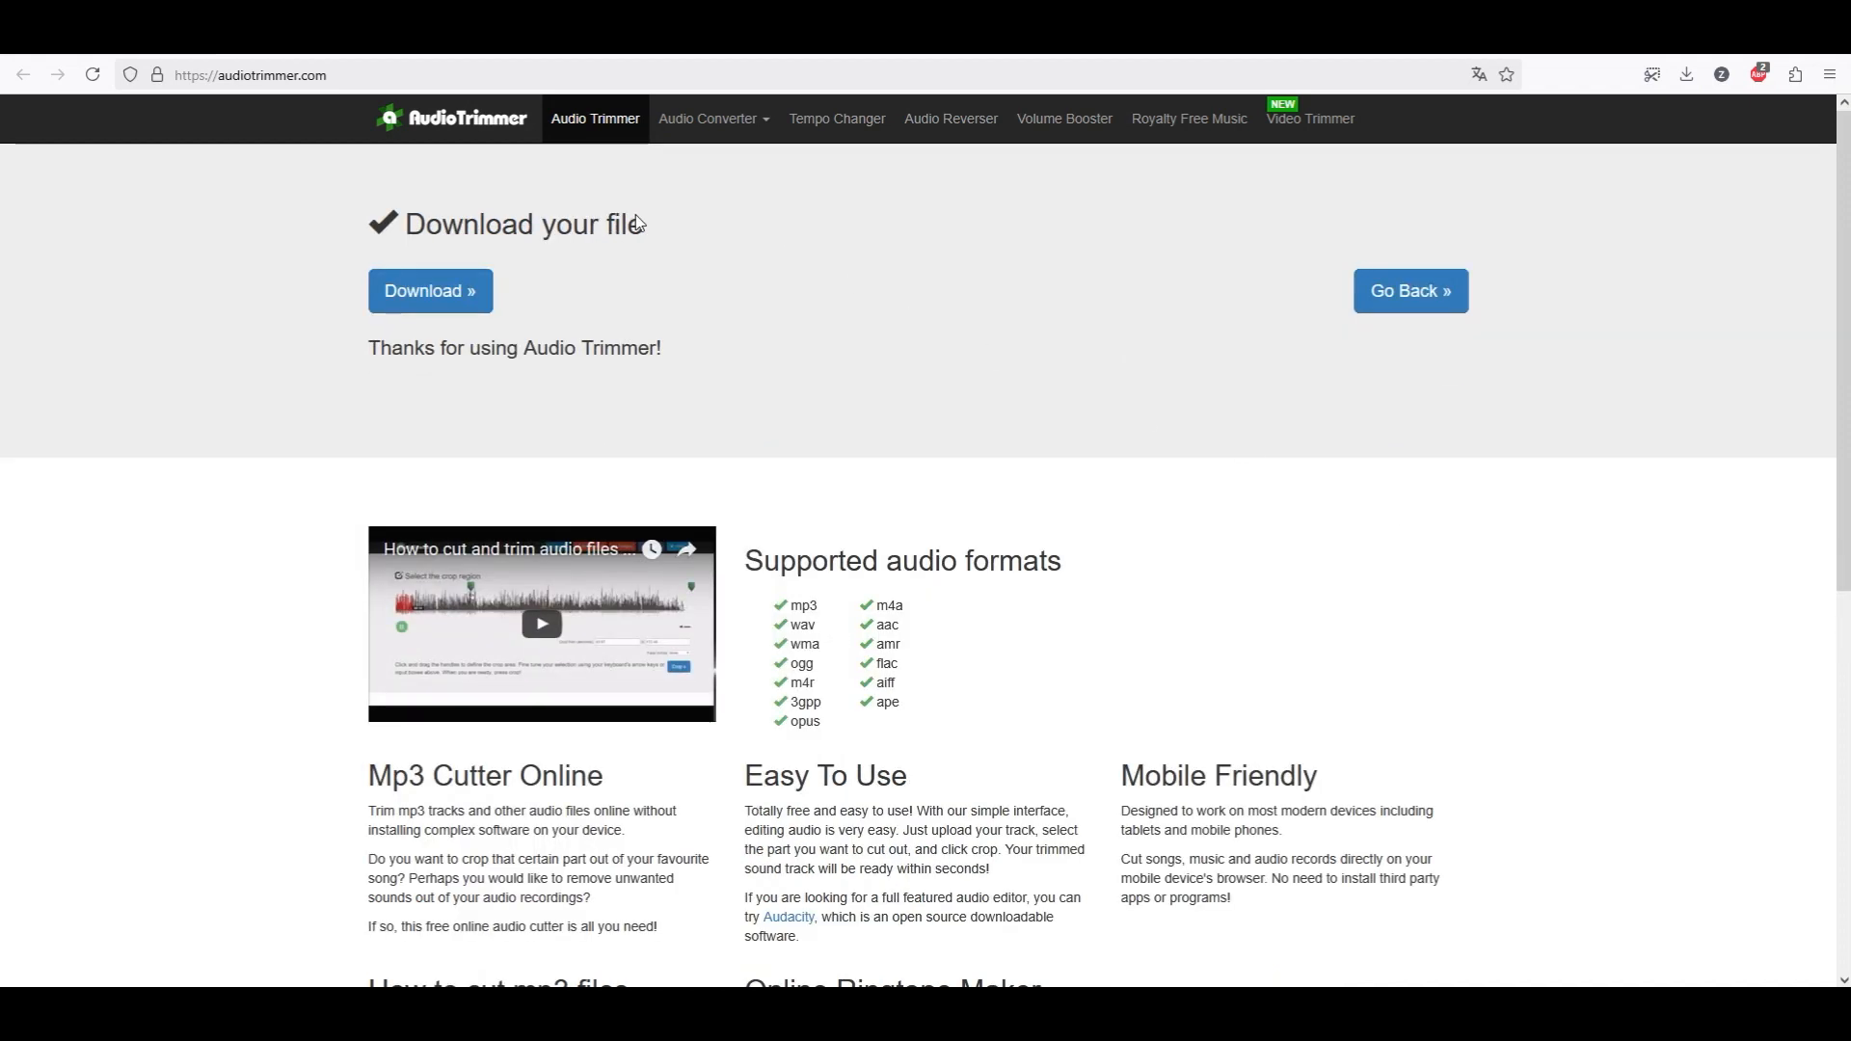
{"action": "left_click", "coordinate": [428, 290]}
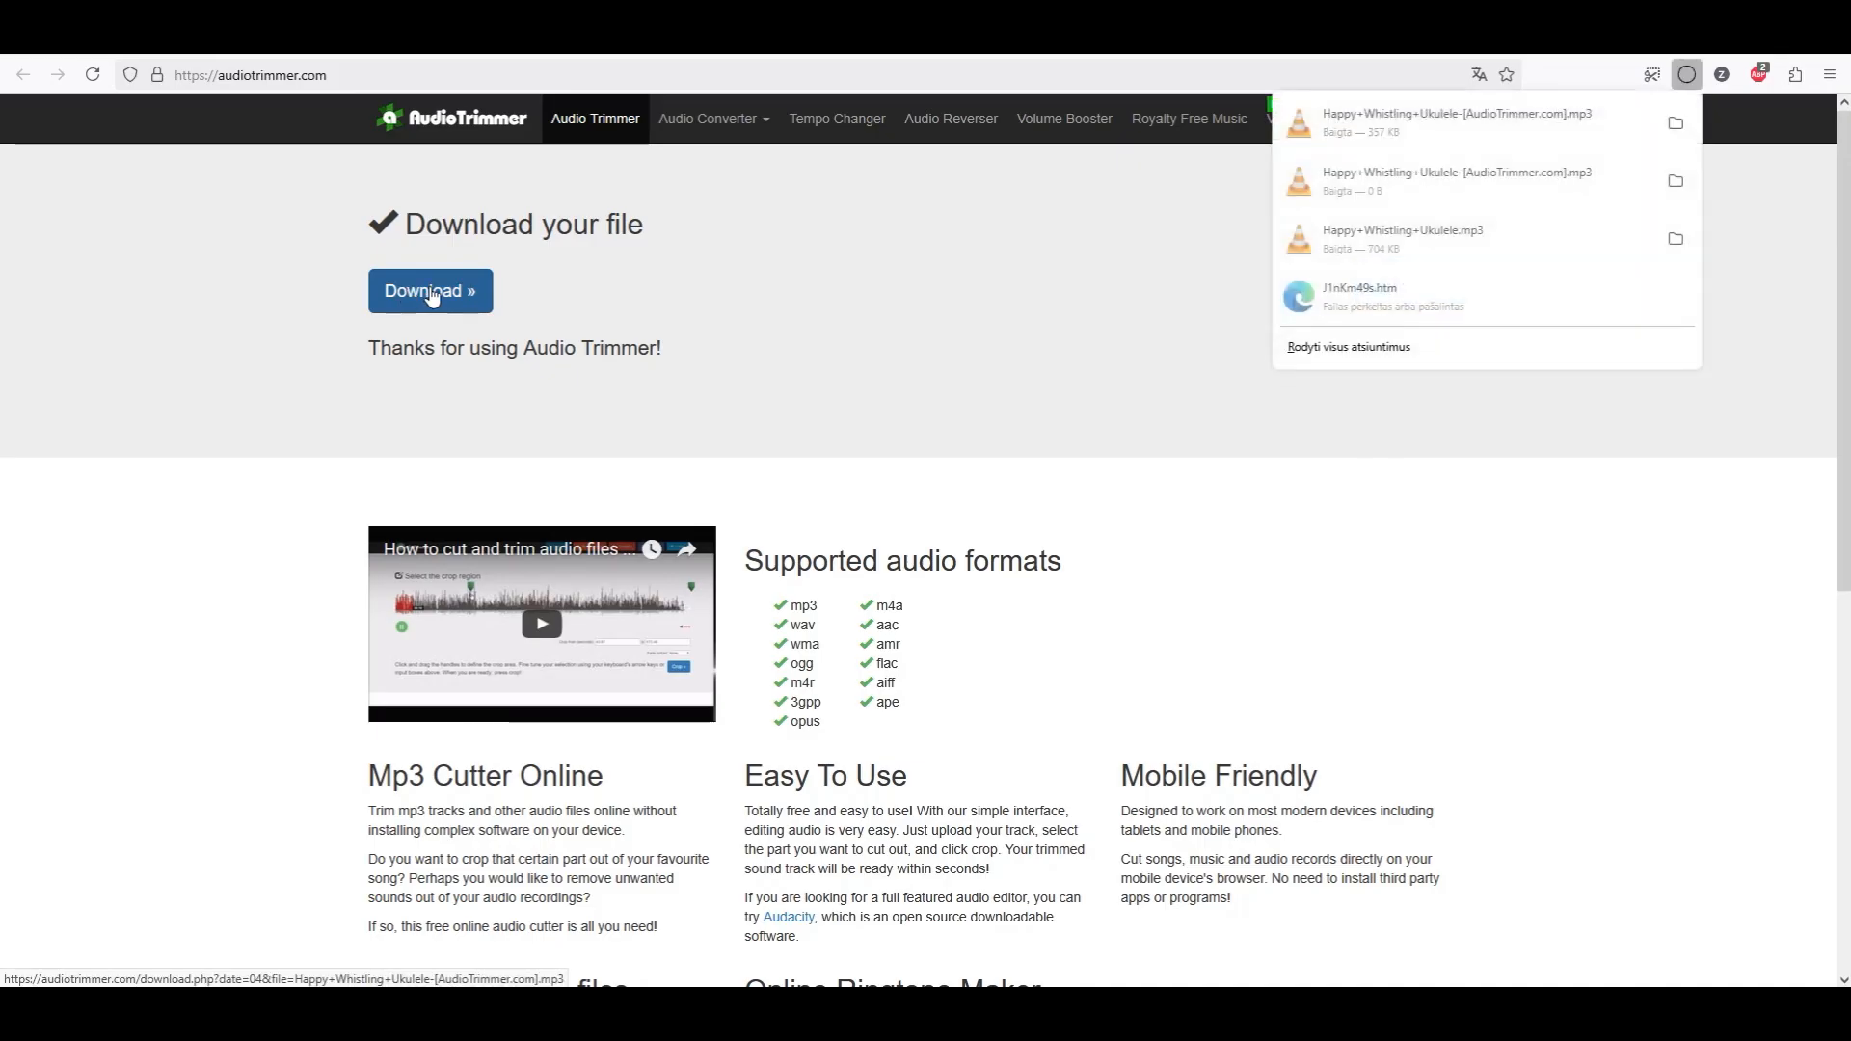